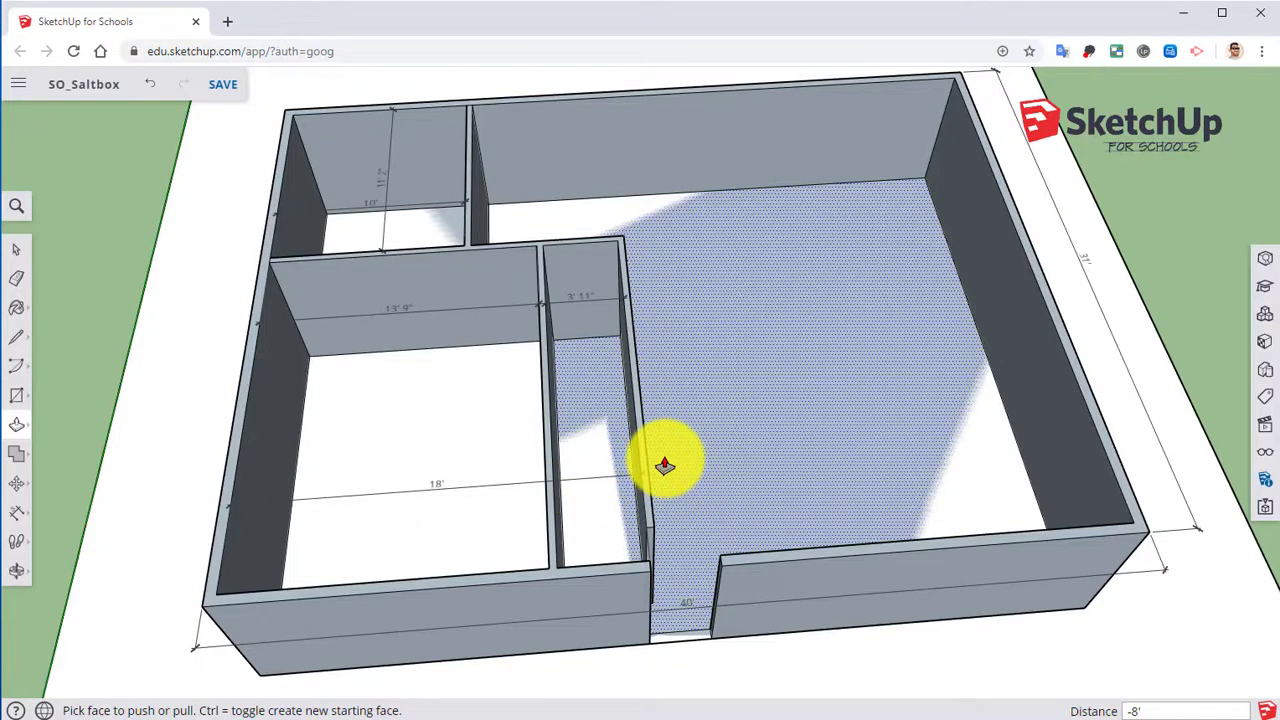
{"action": "mouse_move", "coordinate": [613, 487]}
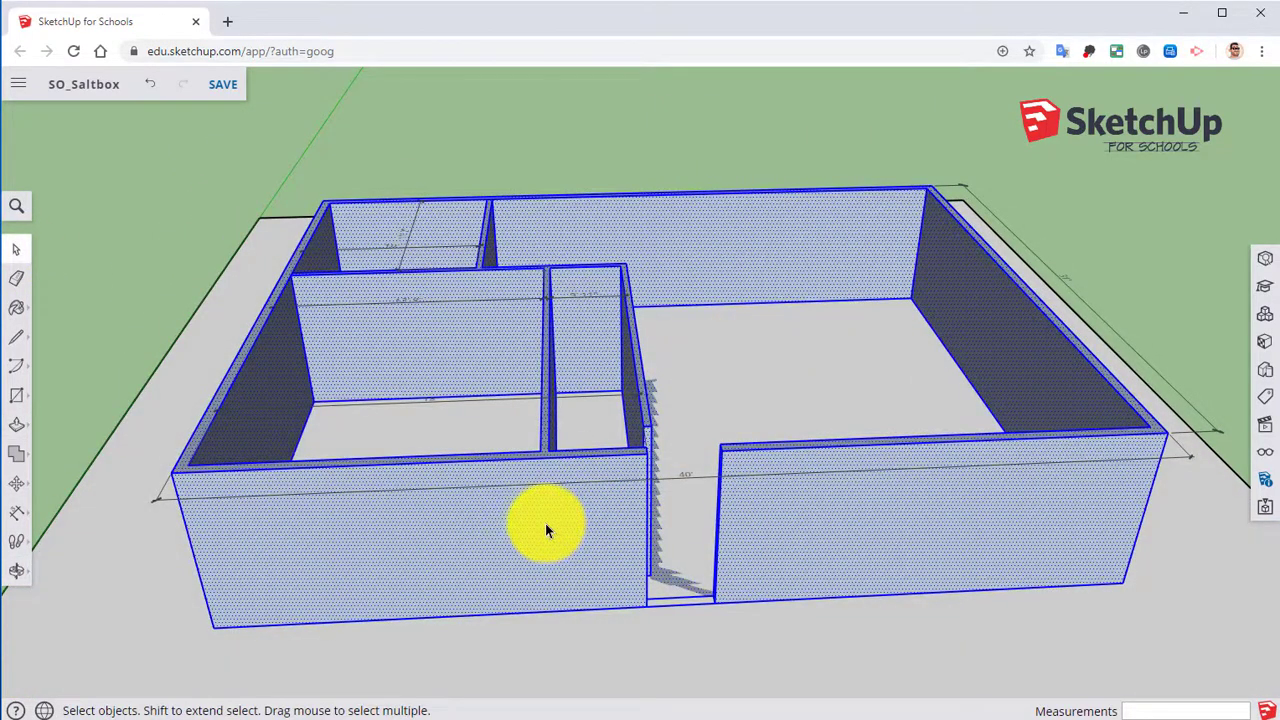
{"action": "right_click", "coordinate": [545, 525]}
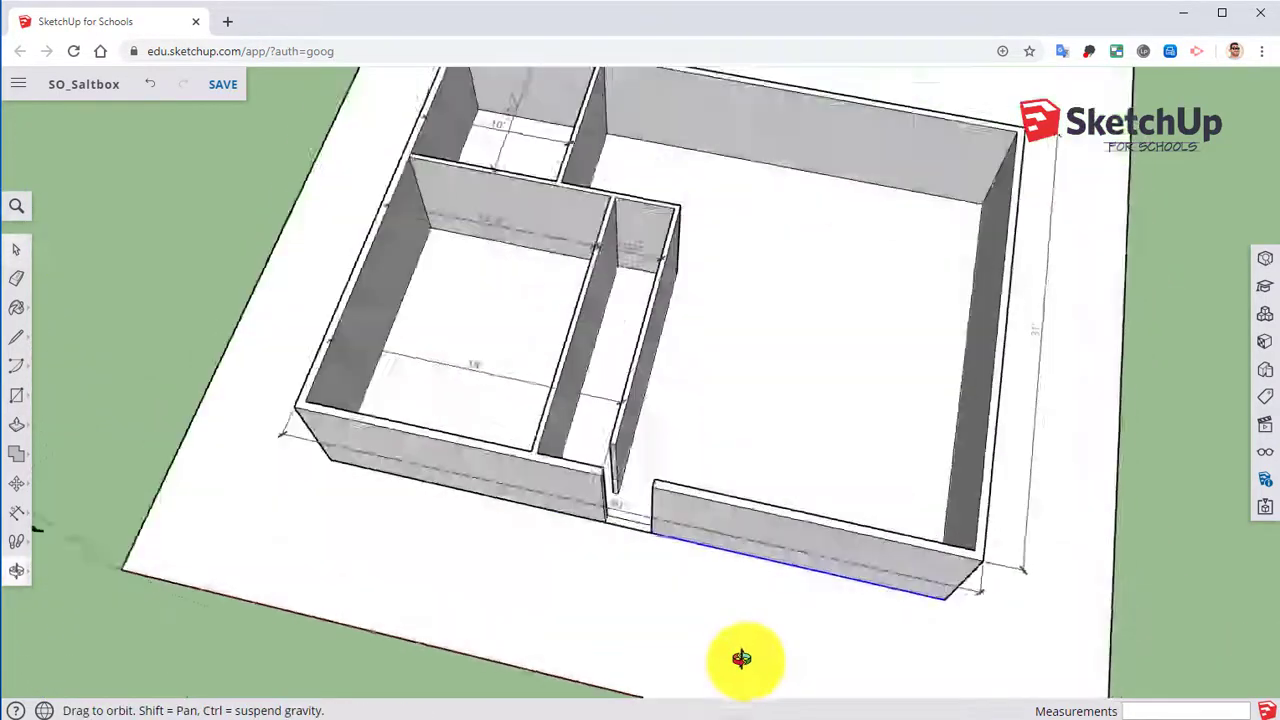
{"action": "left_click_drag", "start_coordinate": [742, 658], "coordinate": [618, 405]}
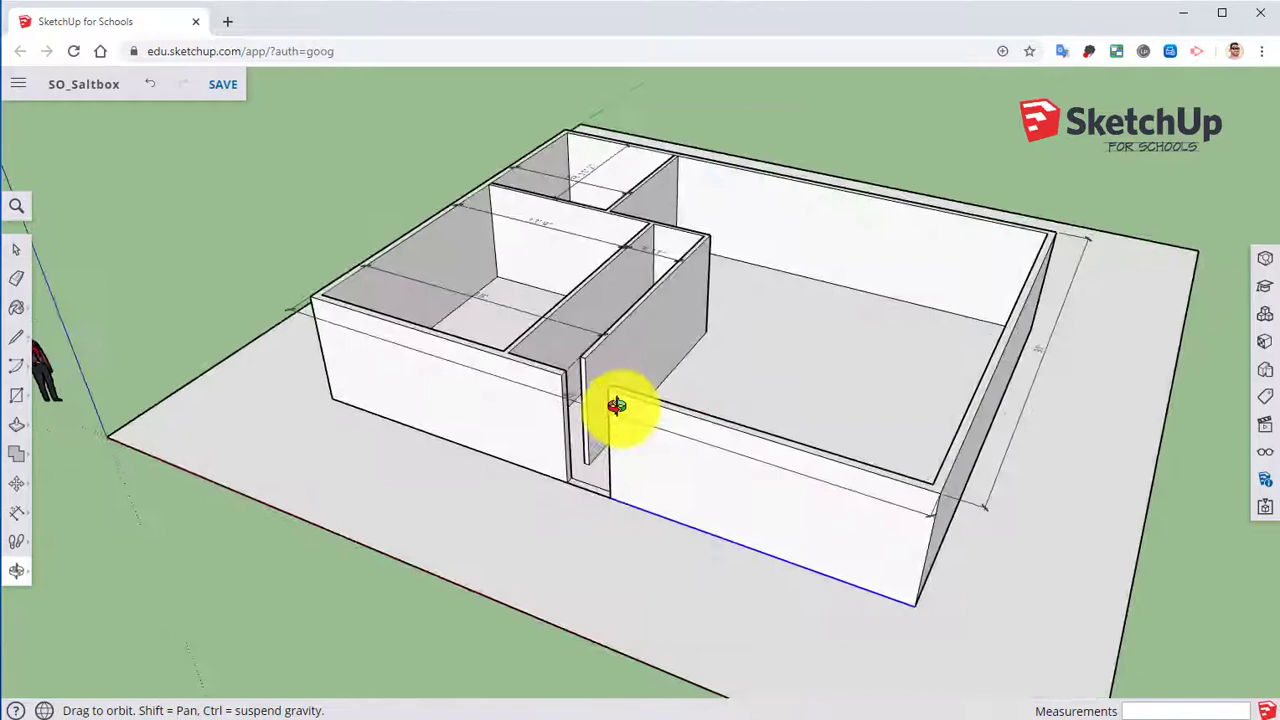
{"action": "left_click_drag", "start_coordinate": [618, 405], "coordinate": [658, 211]}
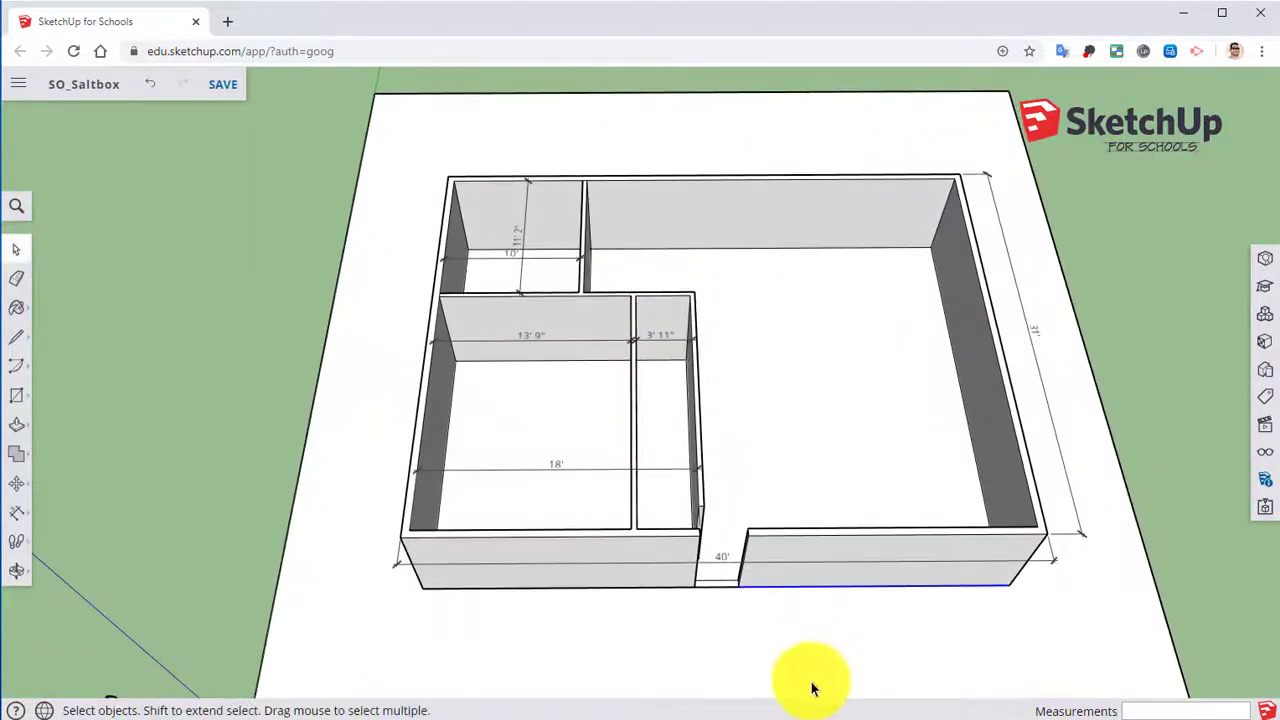
{"action": "mouse_move", "coordinate": [820, 680]}
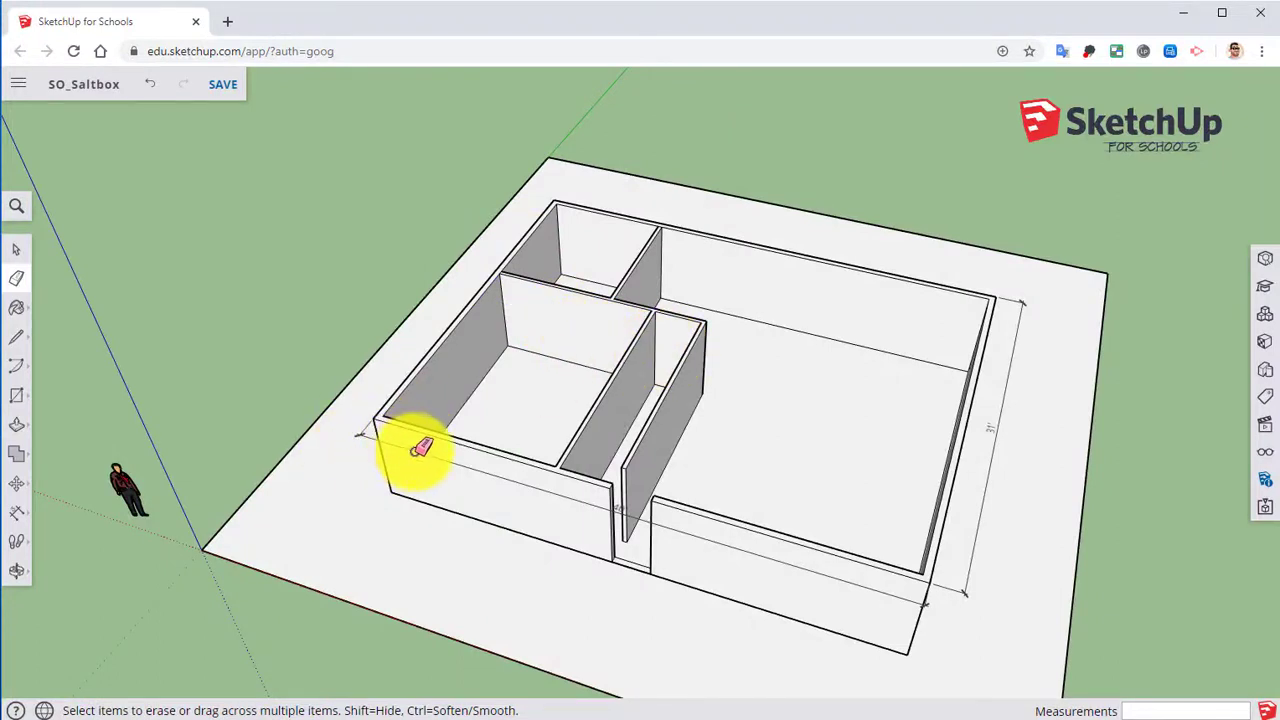
{"action": "mouse_move", "coordinate": [1000, 455]}
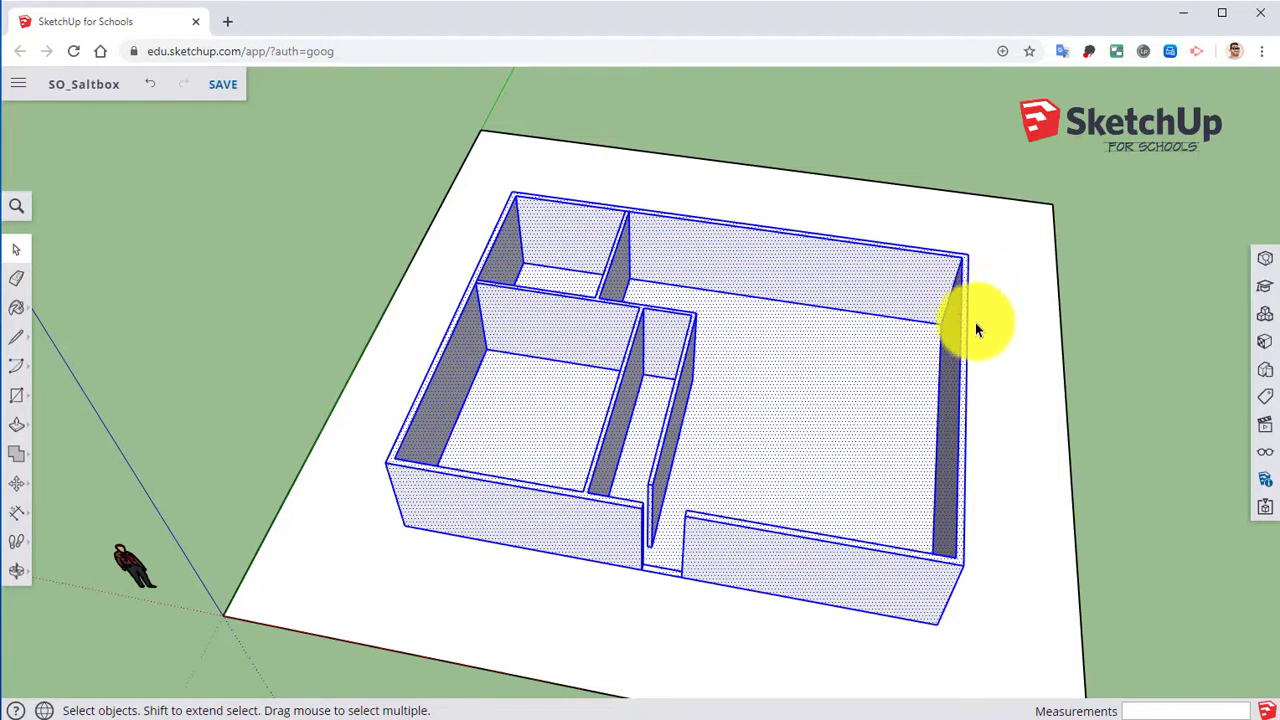
{"action": "mouse_move", "coordinate": [1000, 330]}
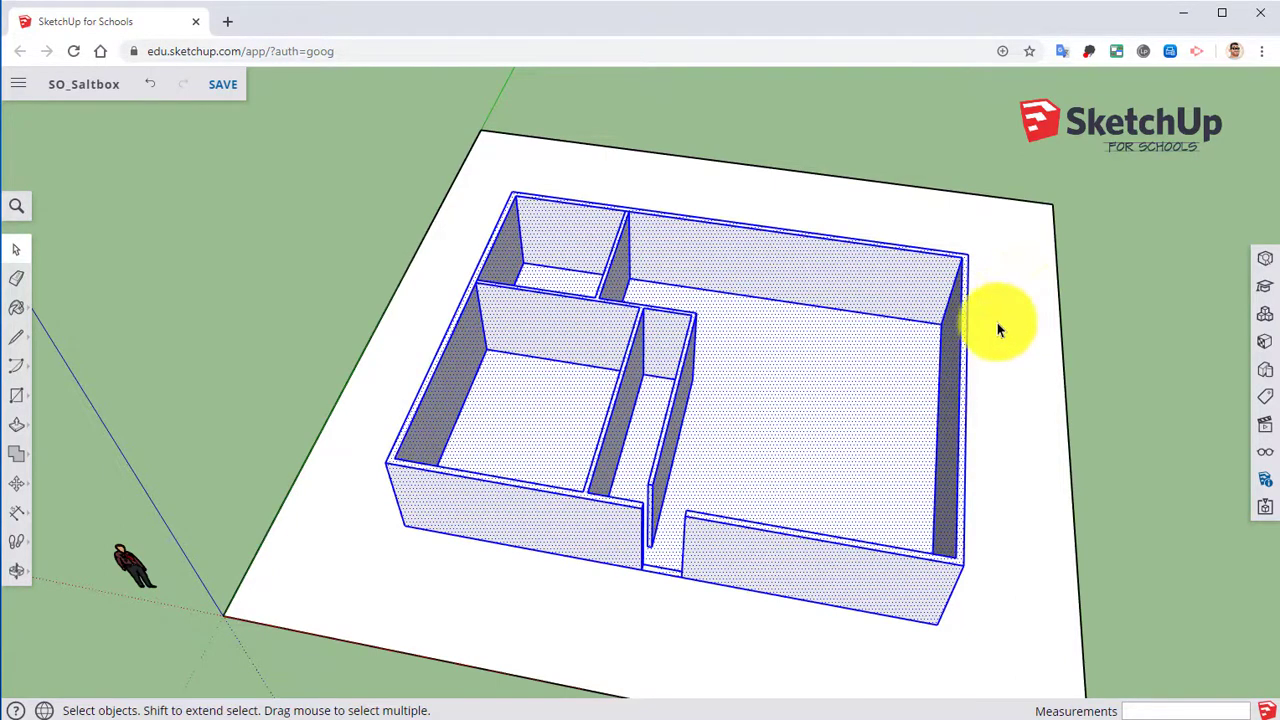
{"action": "mouse_move", "coordinate": [838, 422]}
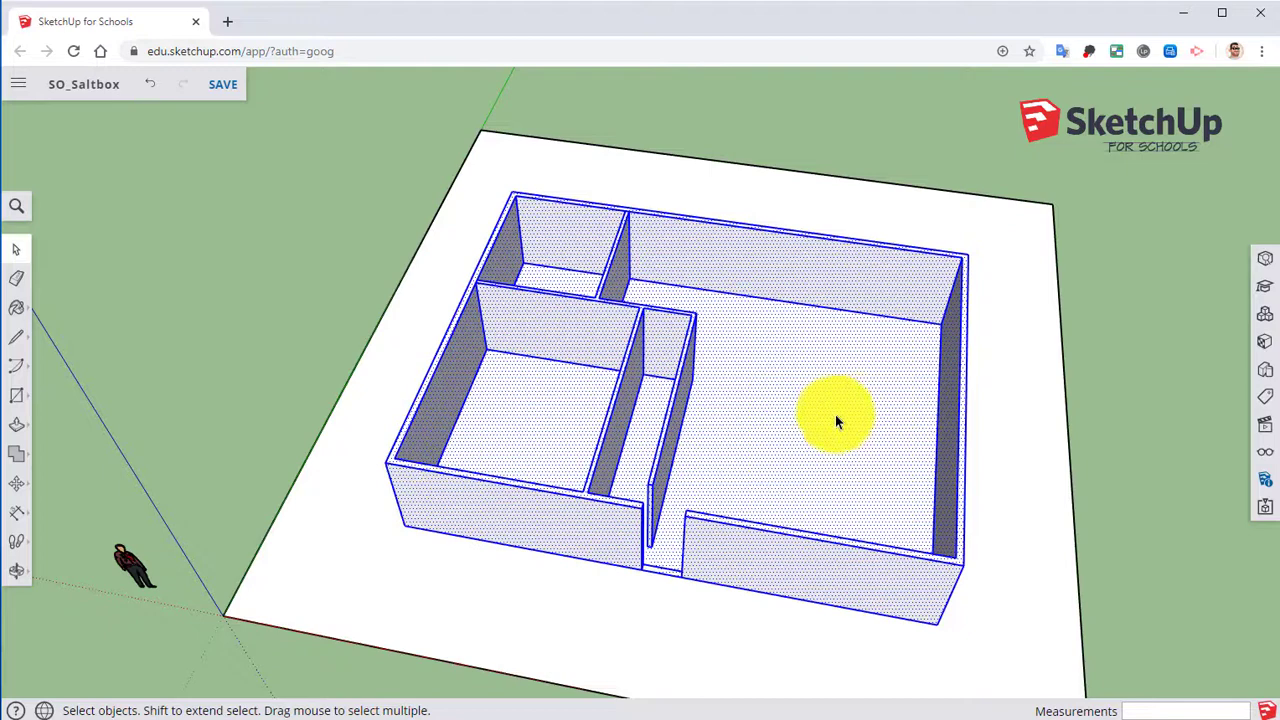
{"action": "mouse_move", "coordinate": [490, 305]}
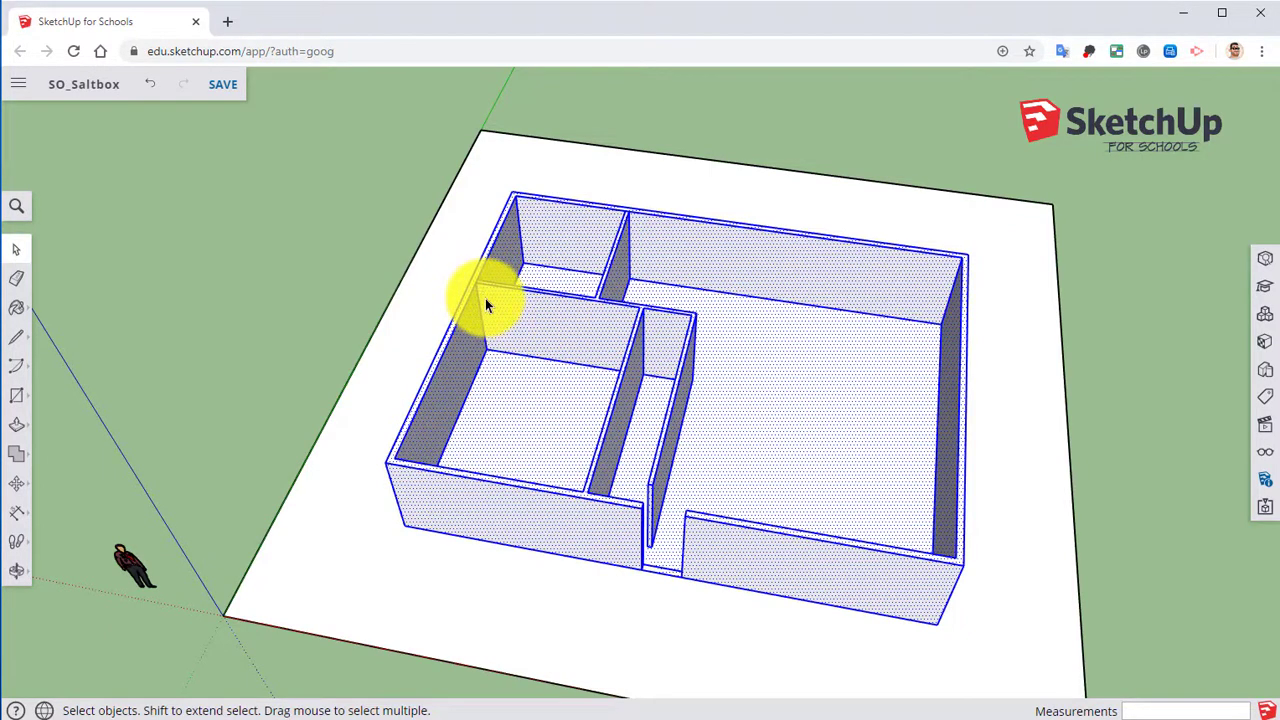
{"action": "mouse_move", "coordinate": [655, 365]}
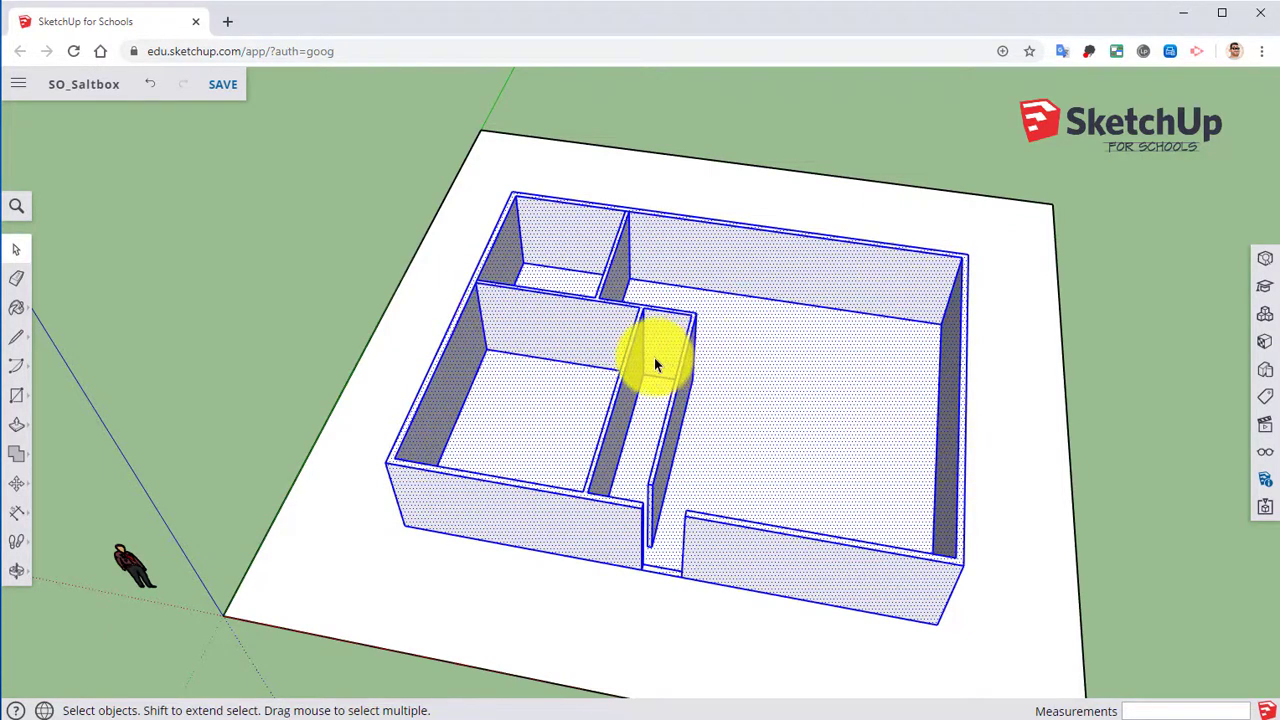
- Make the selected first-floor walls a component named FirstFloorWalls and close the side panel
{"action": "right_click", "coordinate": [658, 363]}
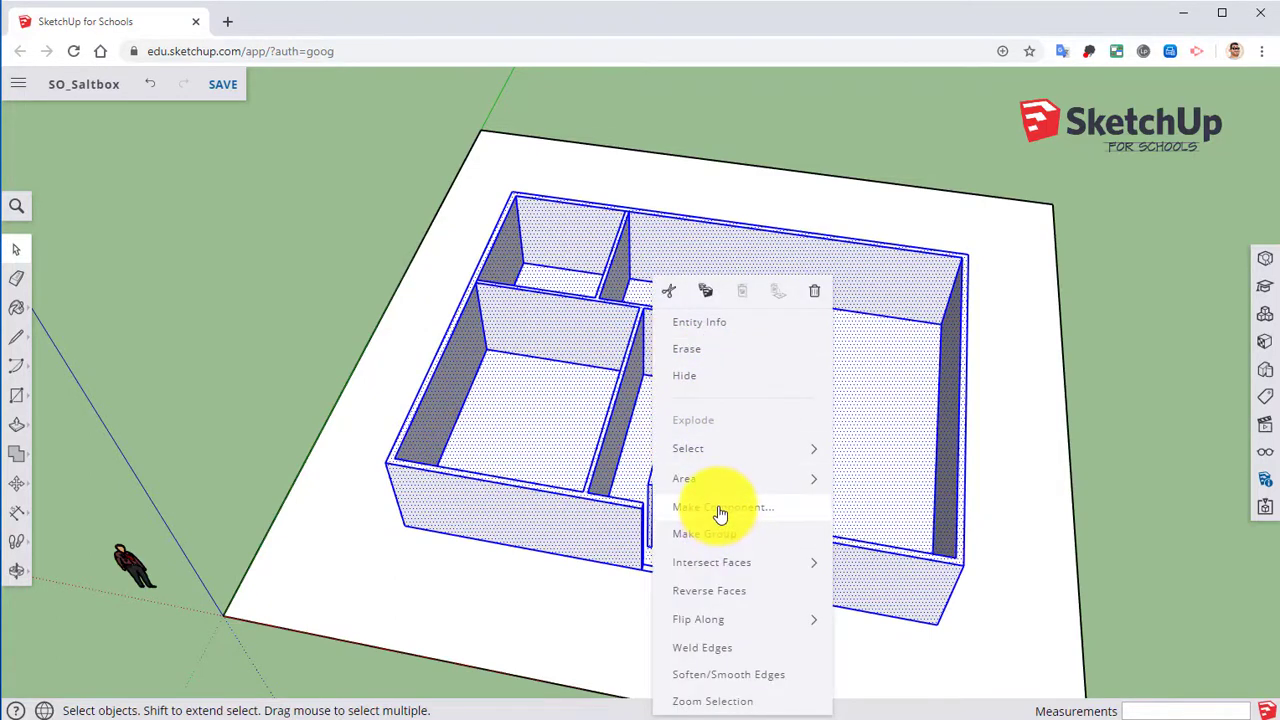
{"action": "left_click", "coordinate": [722, 507]}
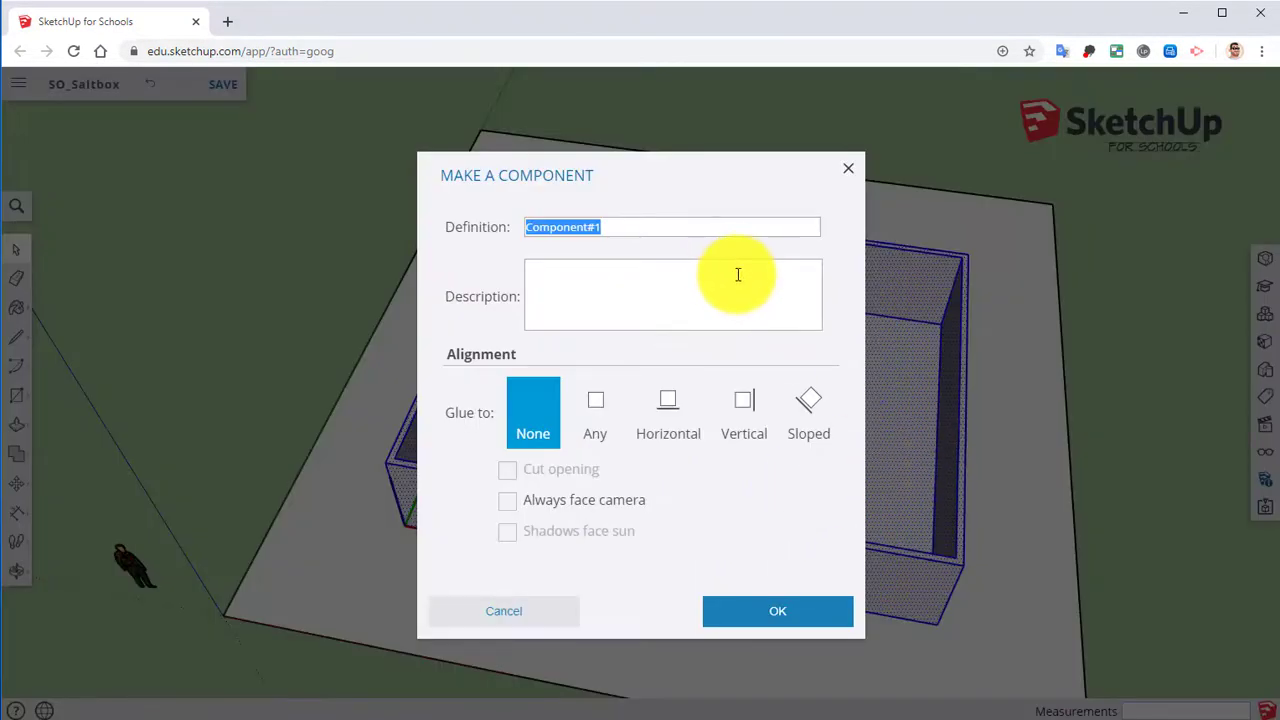
{"action": "type", "text": "First"}
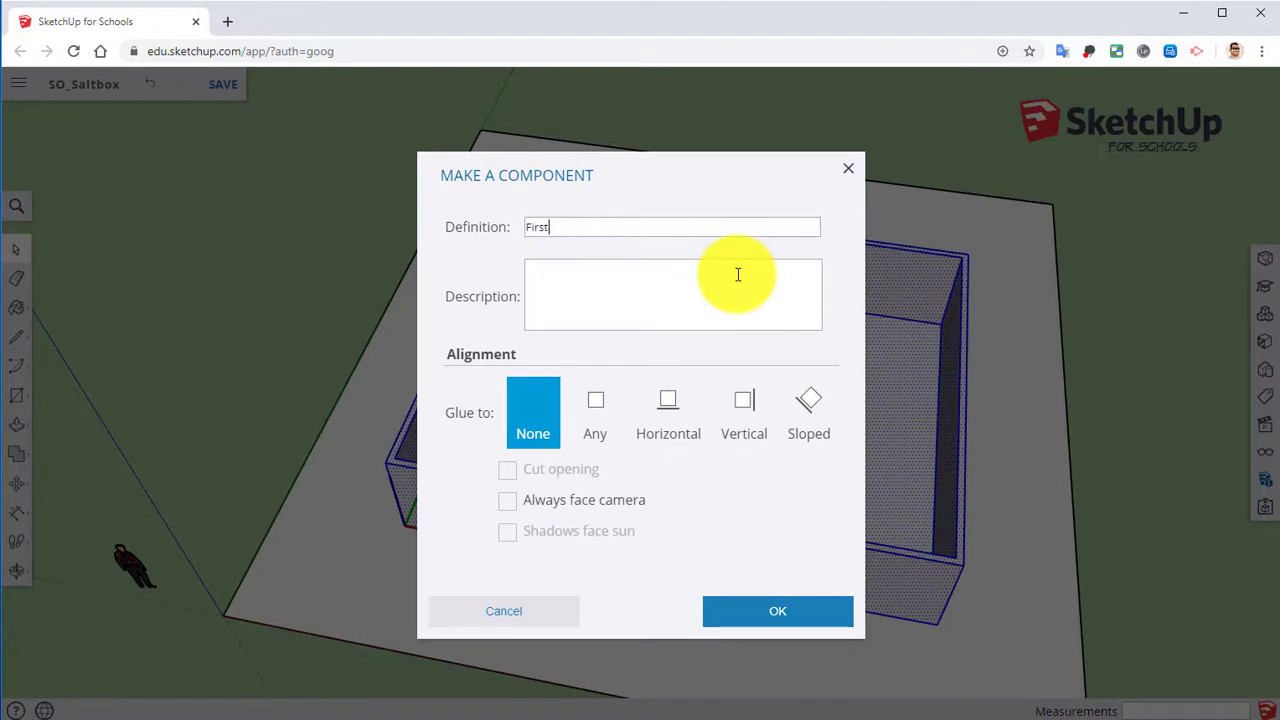
{"action": "type", "text": "FloorWalls"}
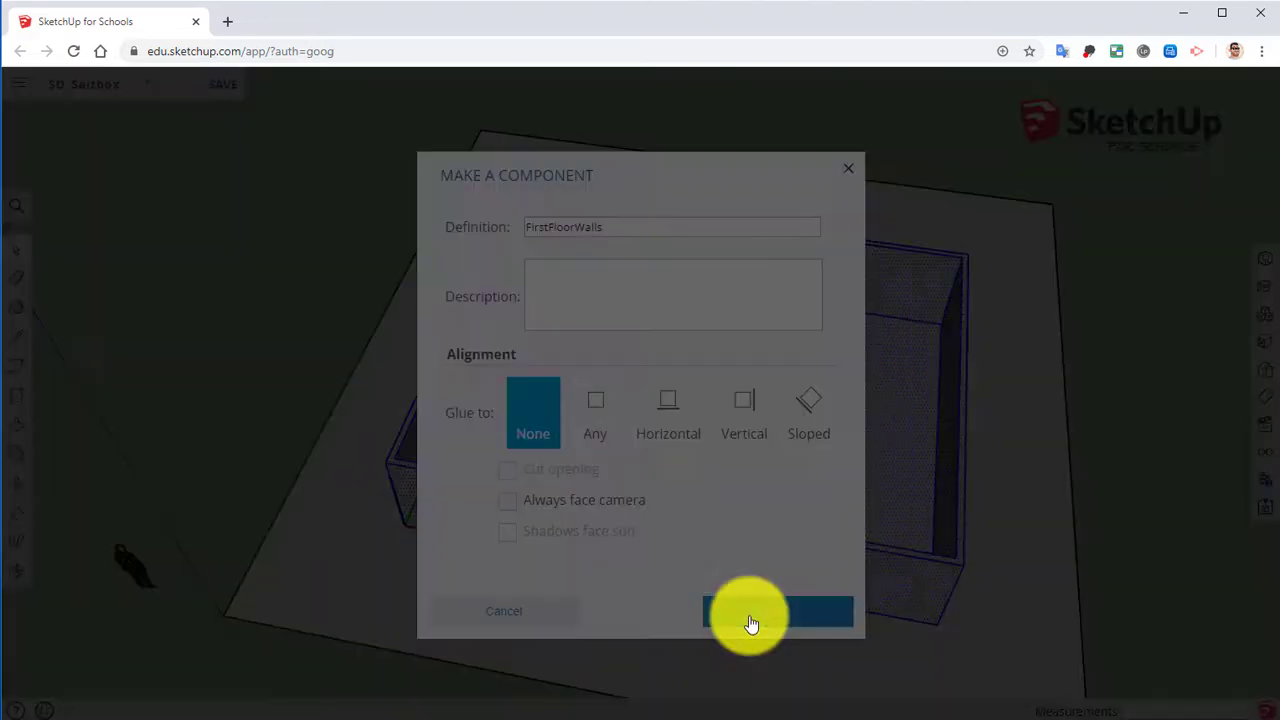
{"action": "left_click", "coordinate": [778, 611]}
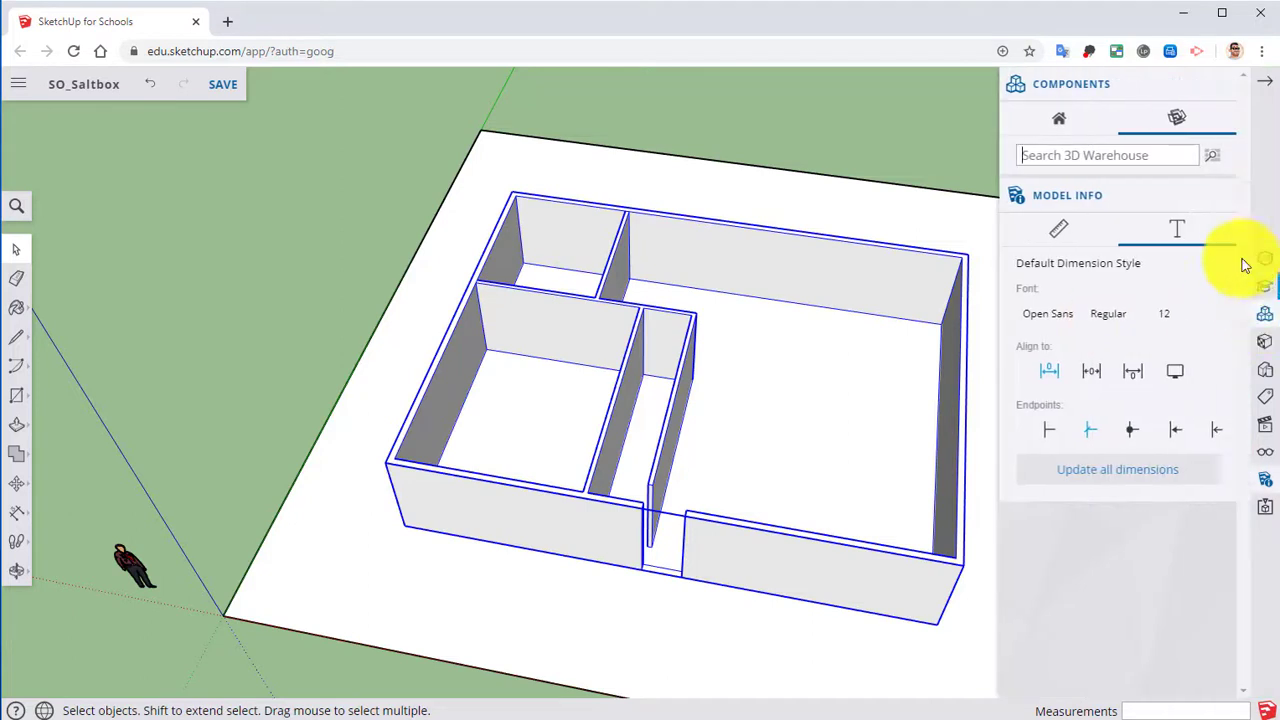
{"action": "left_click", "coordinate": [1059, 118]}
{"action": "type", "text": "1'"}
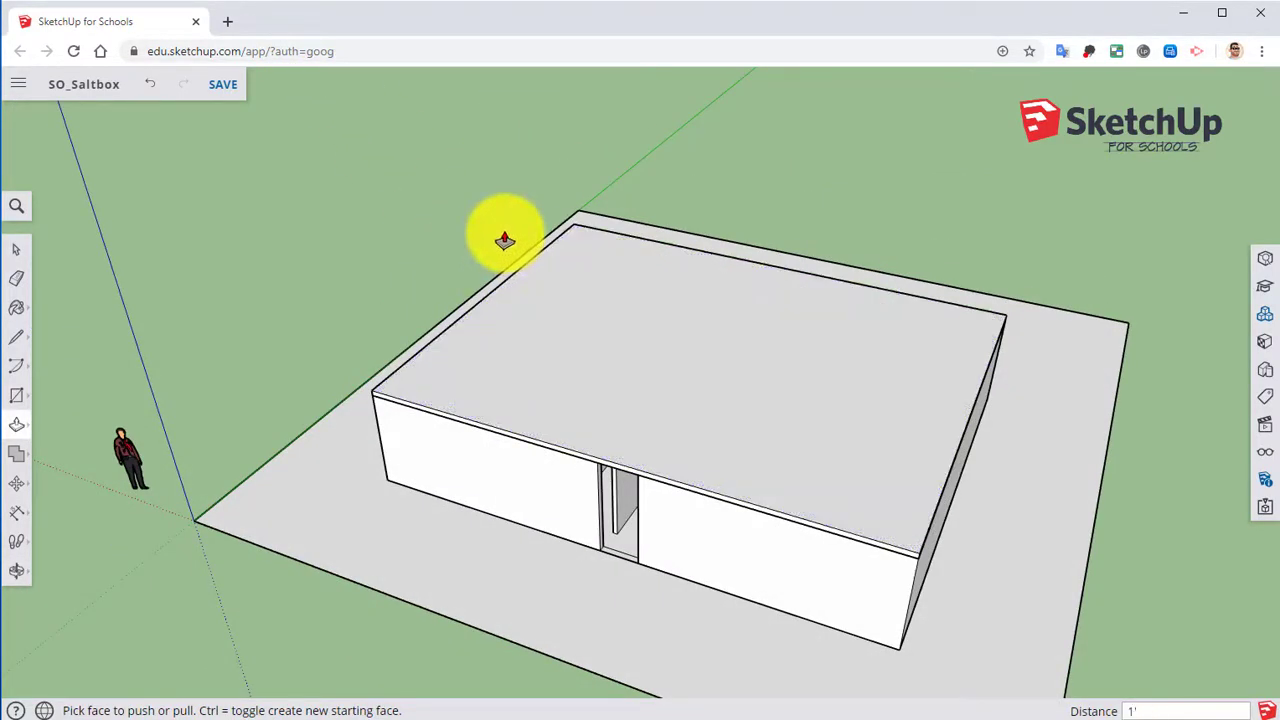
- Push/Pull the slab rectangle over the wall tops up to 1 foot thick
{"action": "left_click", "coordinate": [505, 240]}
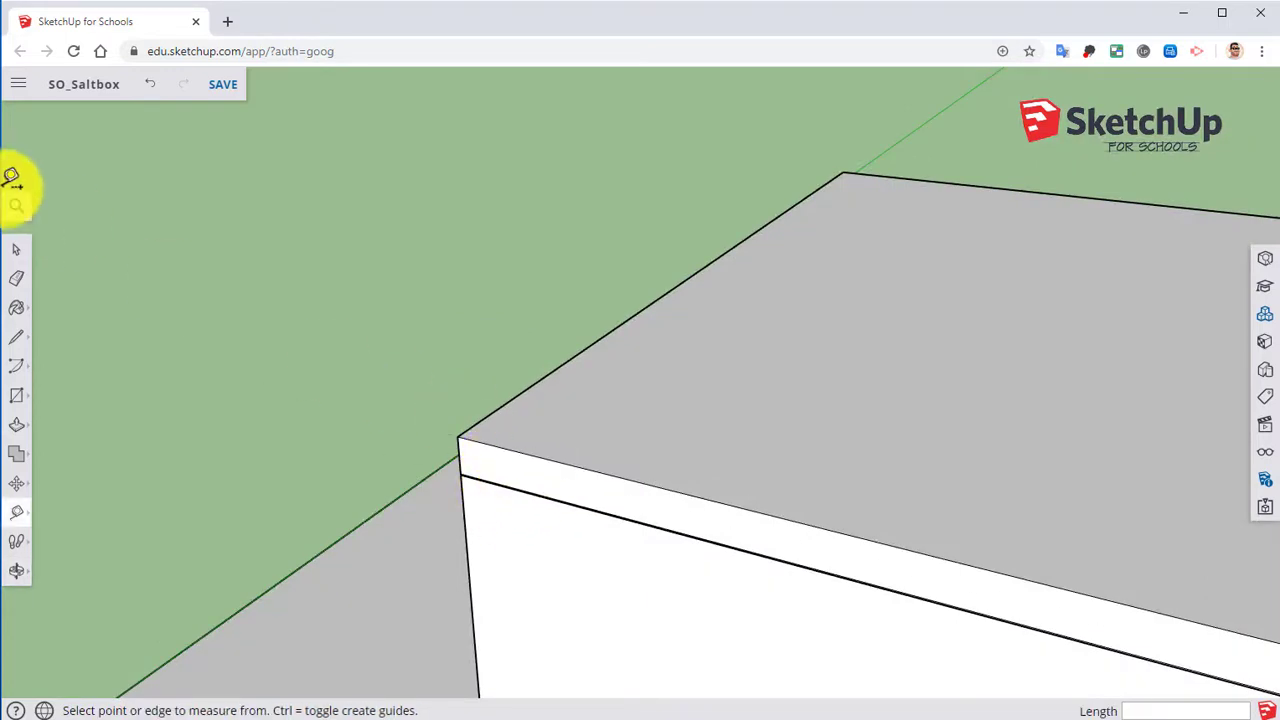
{"action": "left_click", "coordinate": [795, 448]}
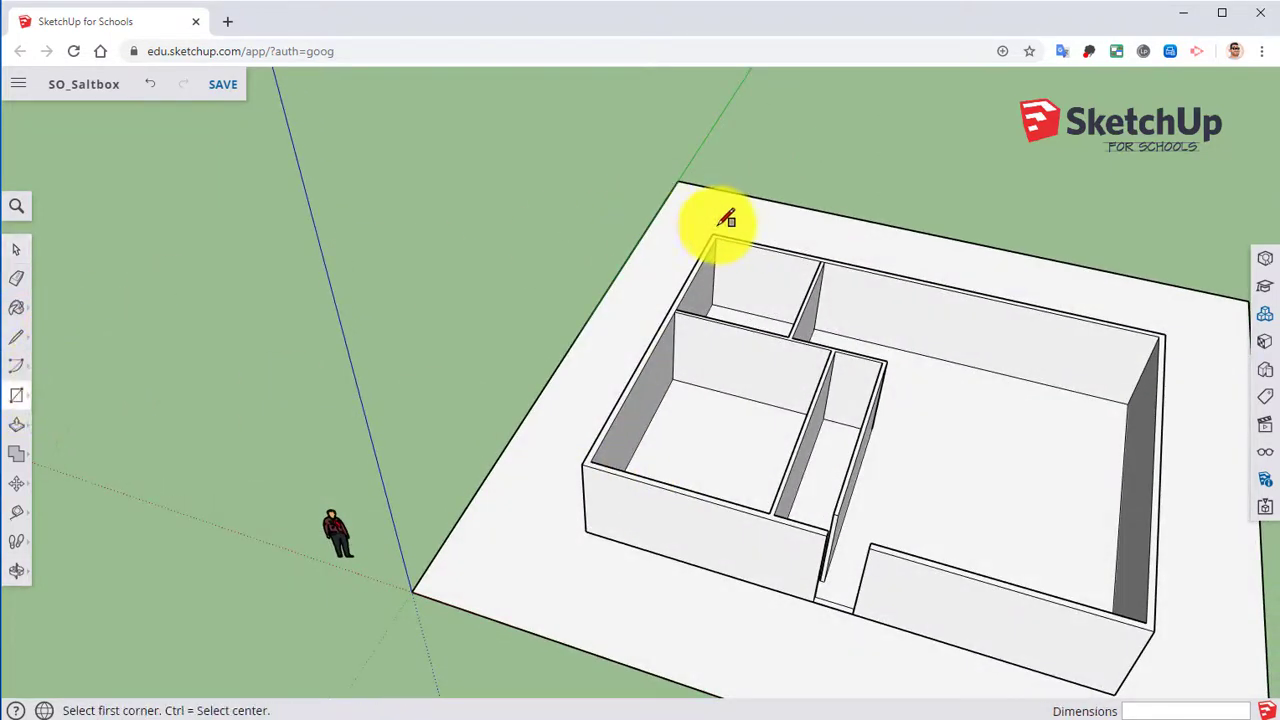
{"action": "left_click", "coordinate": [712, 232]}
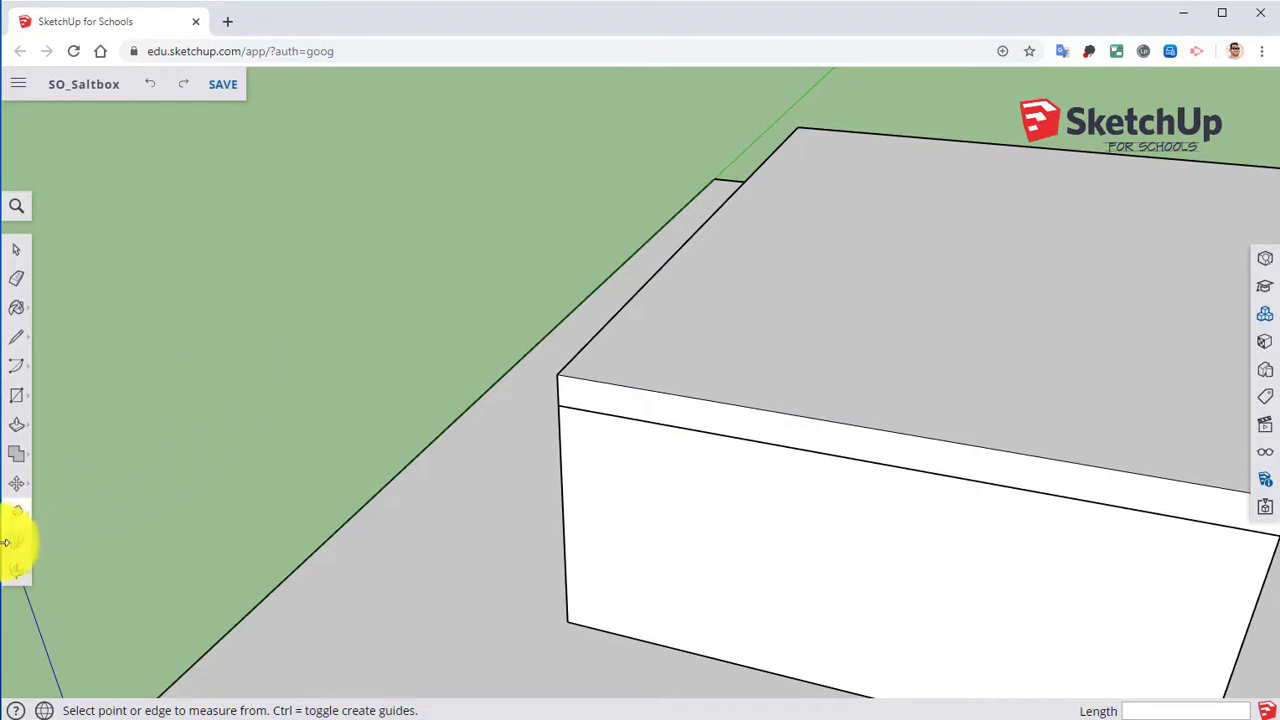
{"action": "mouse_move", "coordinate": [16, 515]}
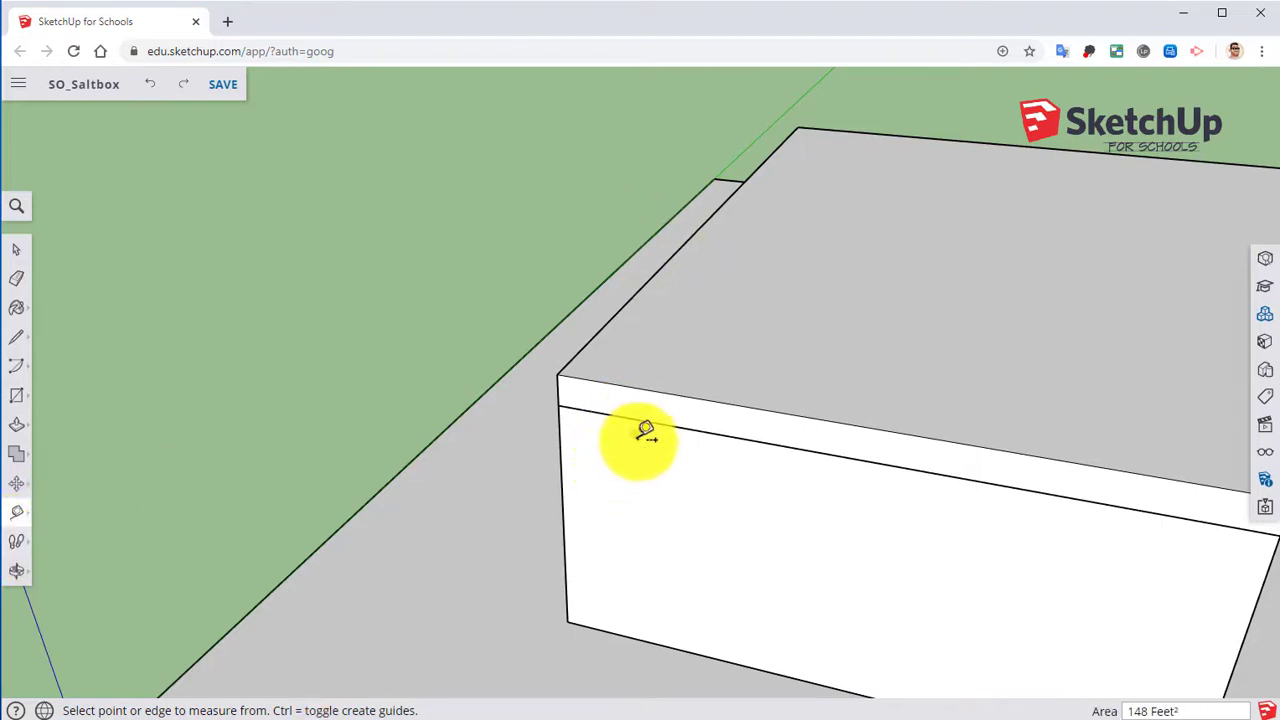
{"action": "mouse_move", "coordinate": [625, 405]}
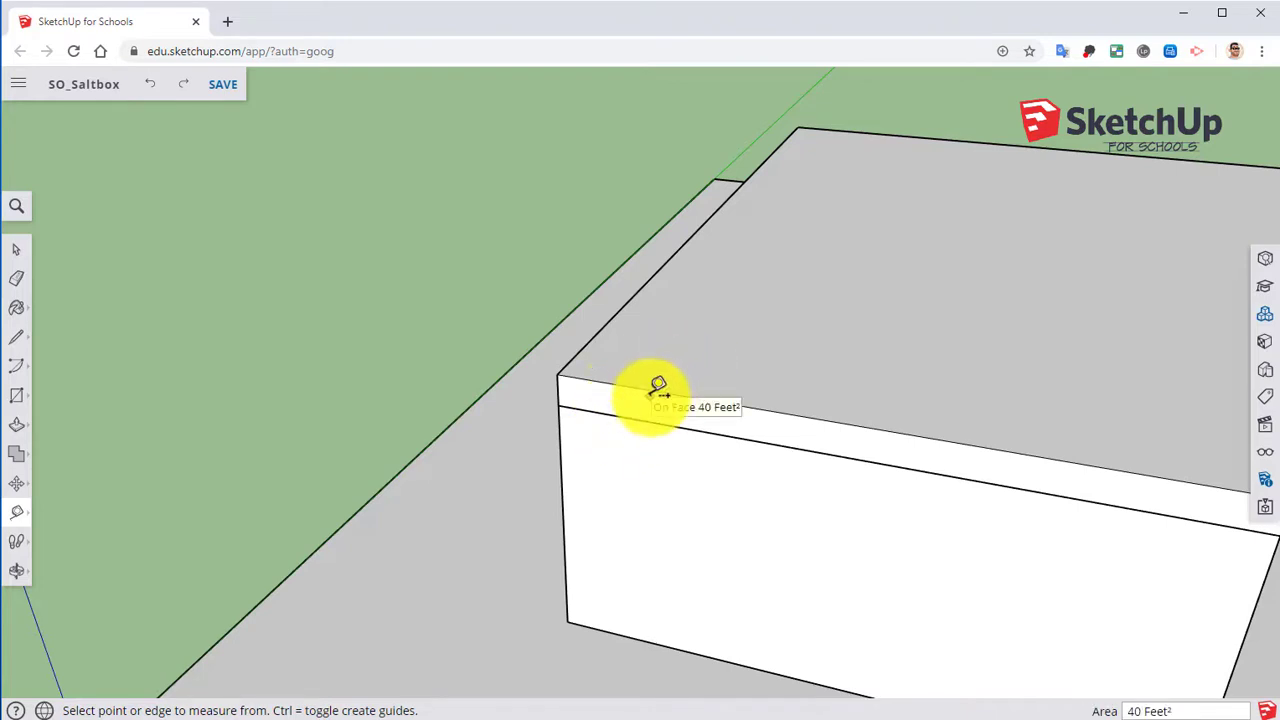
{"action": "mouse_move", "coordinate": [573, 447]}
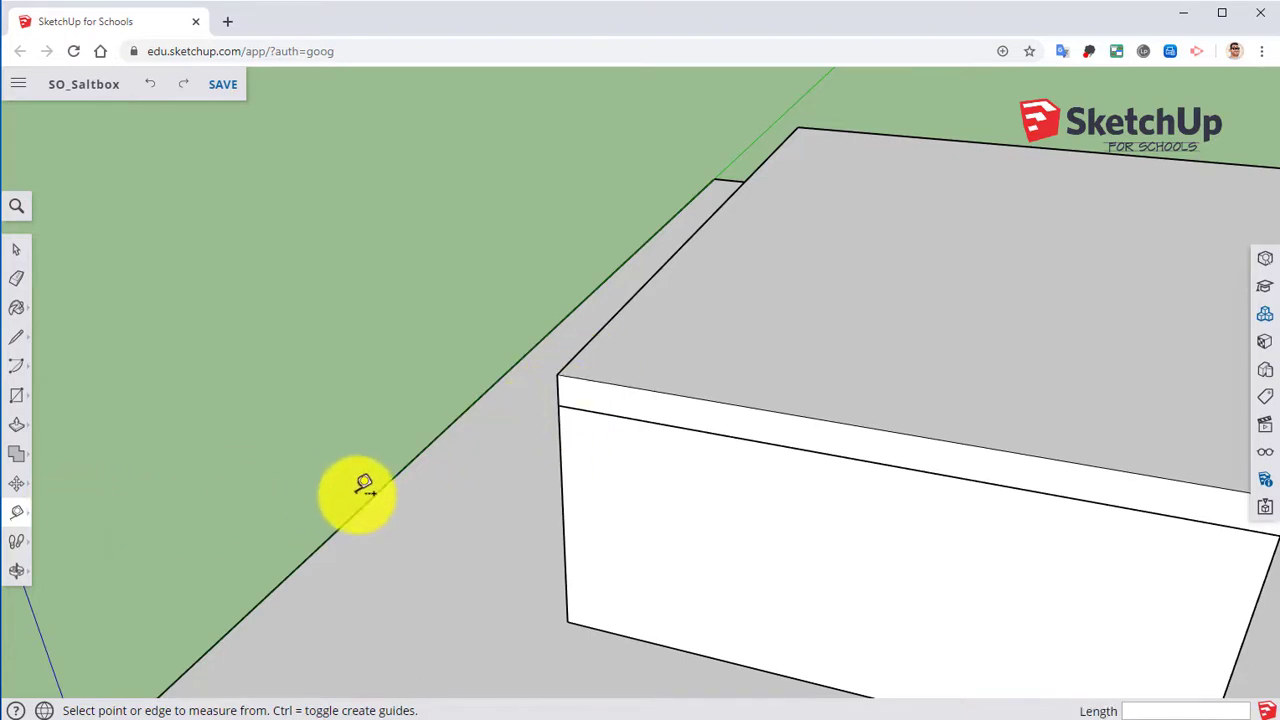
{"action": "mouse_move", "coordinate": [525, 500]}
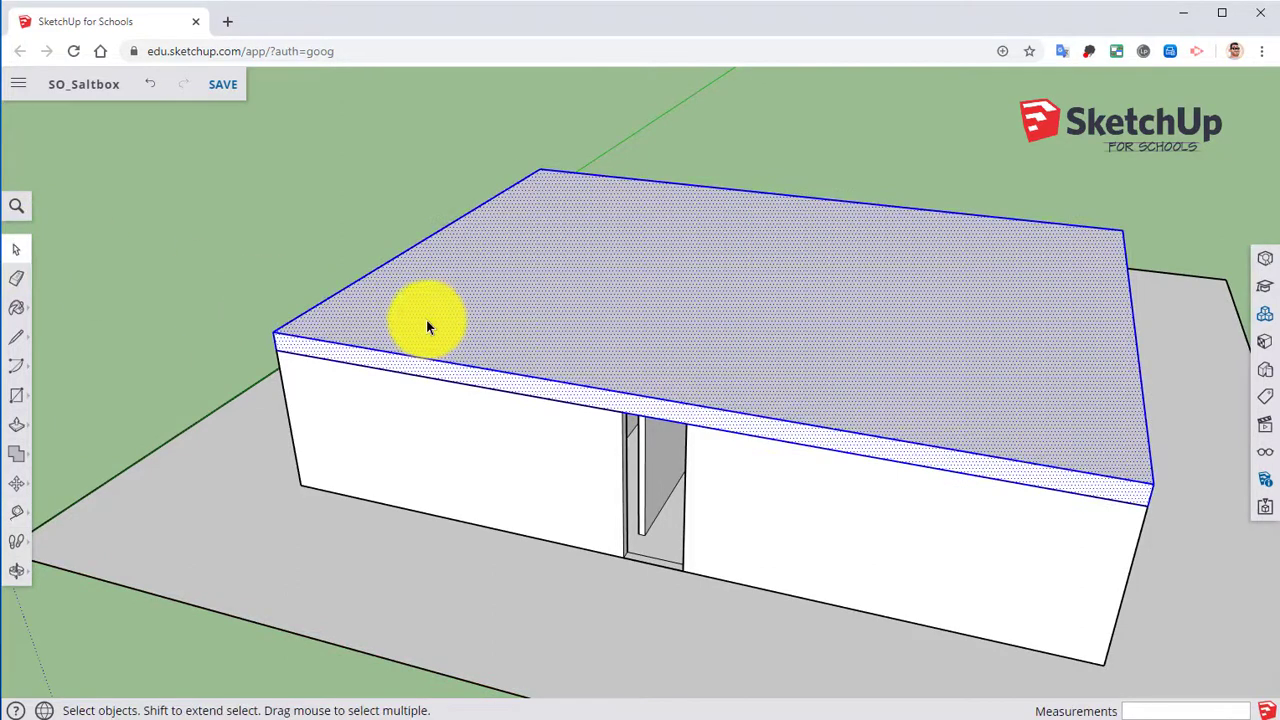
- Turn the selected one-foot slab into a component named Floor
{"action": "right_click", "coordinate": [428, 327]}
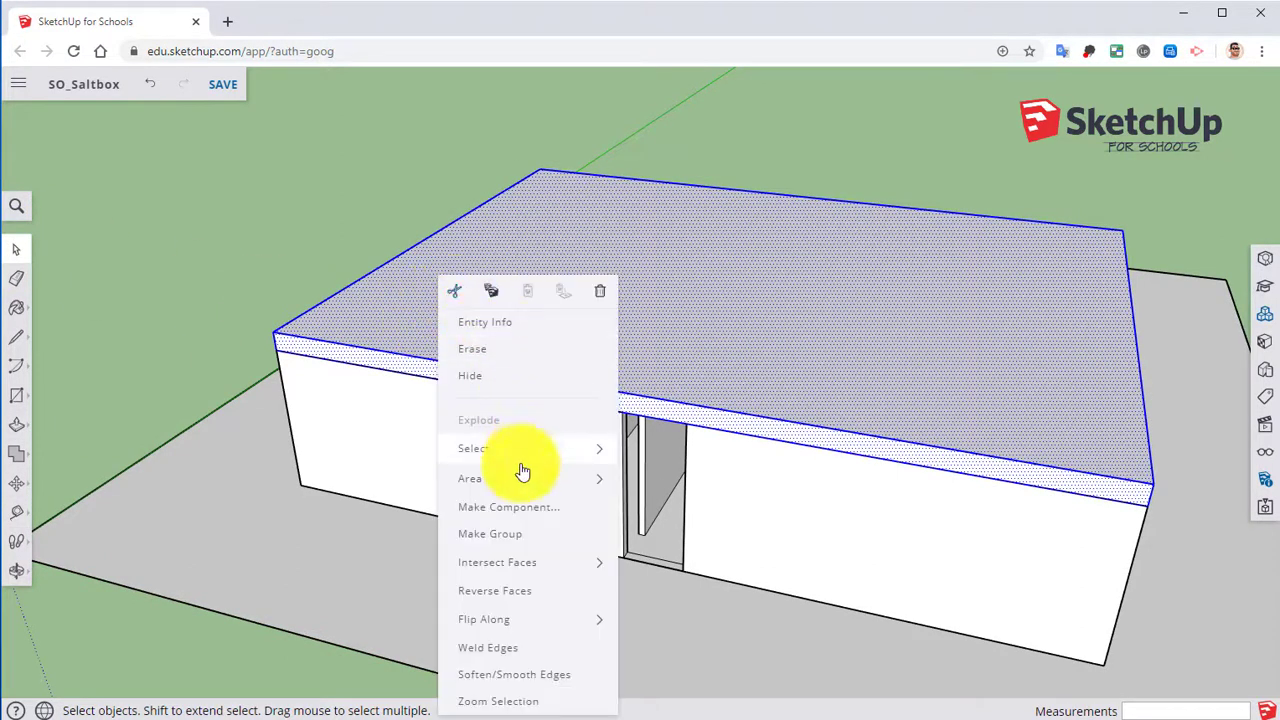
{"action": "left_click", "coordinate": [508, 507]}
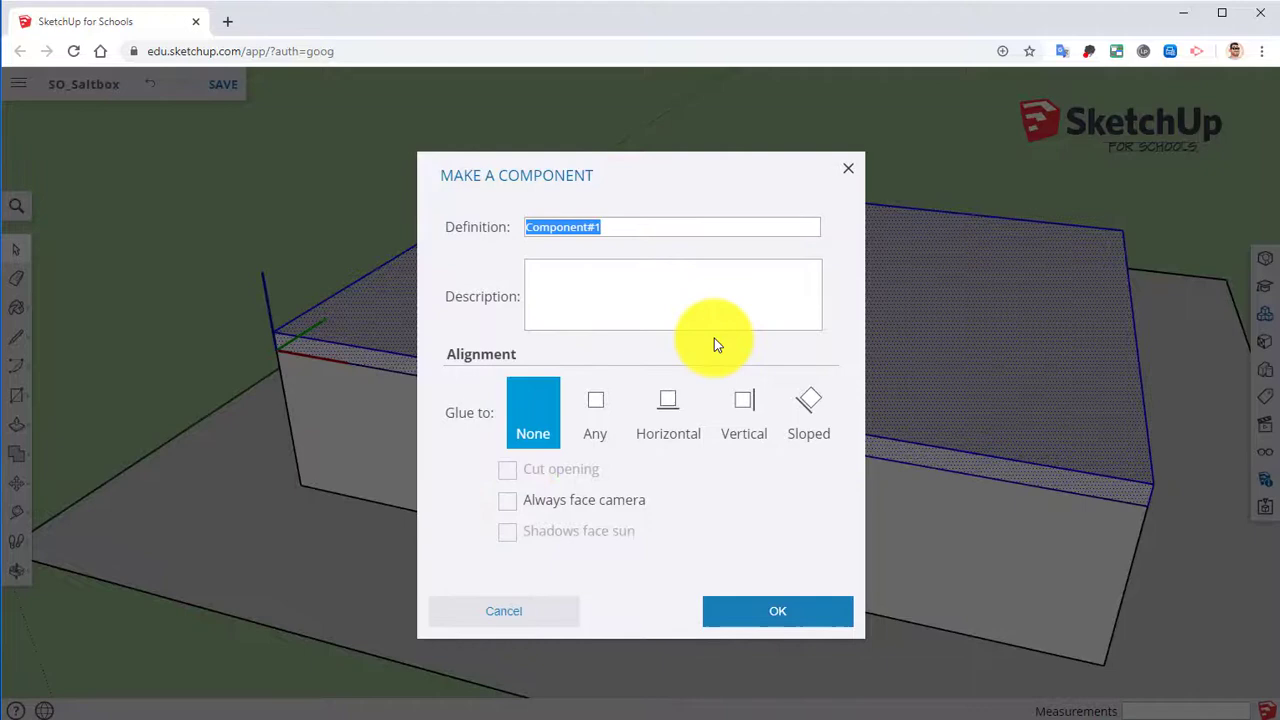
{"action": "type", "text": "2"}
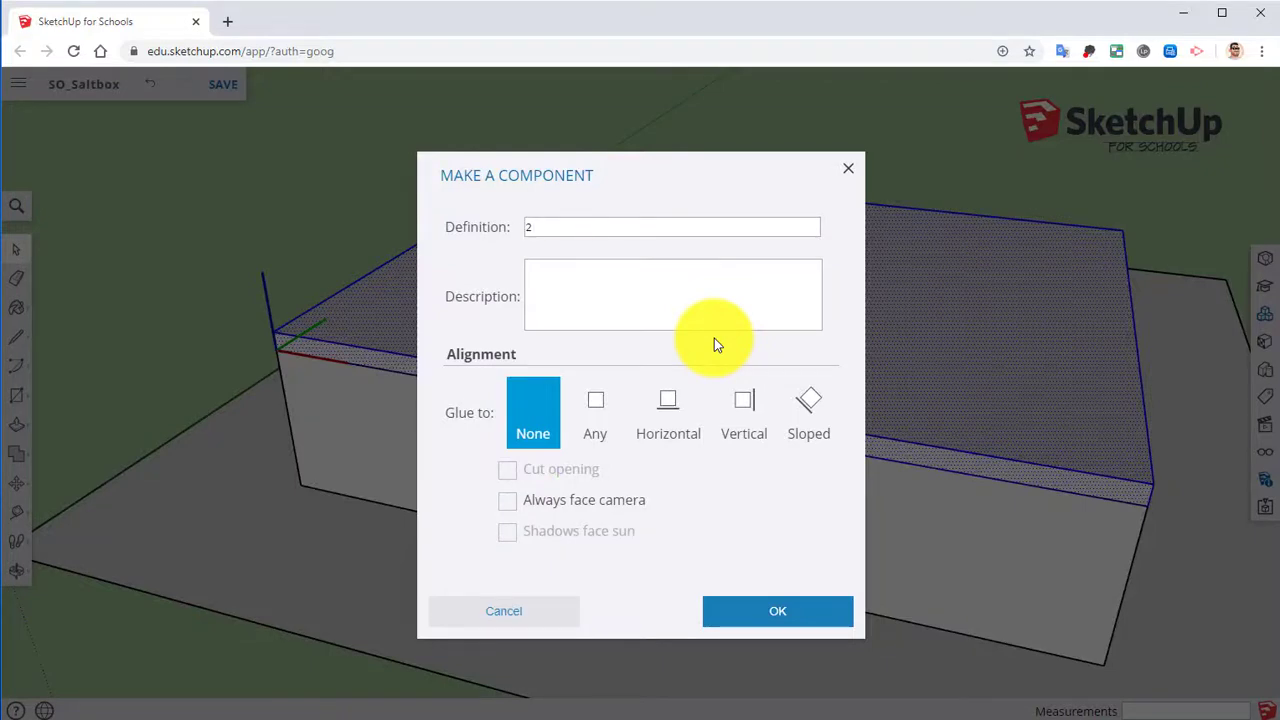
{"action": "type", "text": "Floor"}
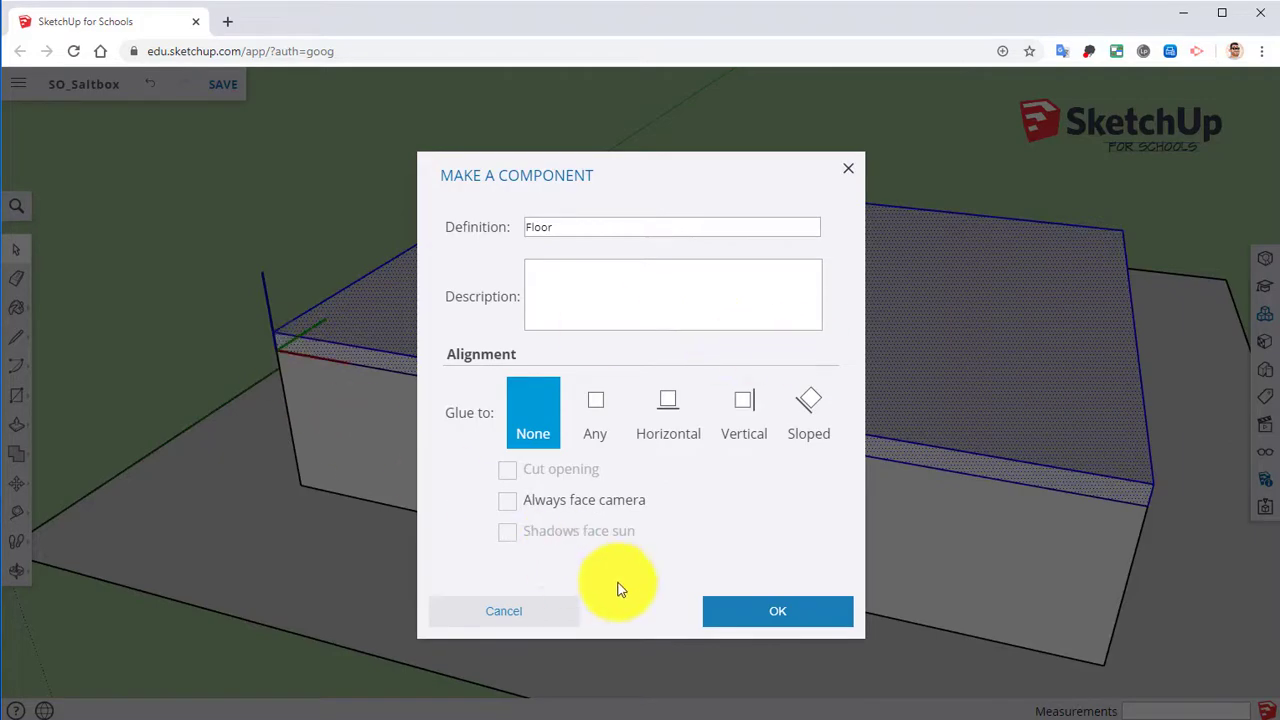
{"action": "left_click", "coordinate": [777, 611]}
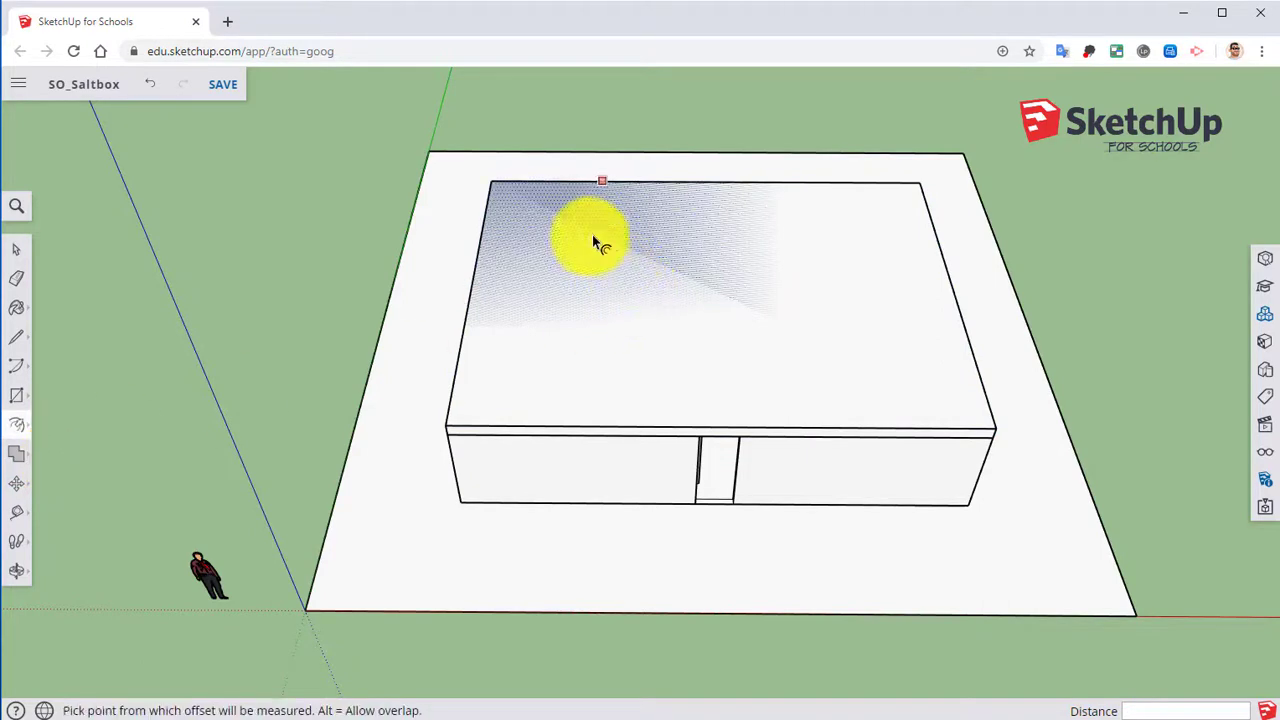
- Offset the Floor slab's top outline just inside its edges, viewing the house from the side
{"action": "left_click", "coordinate": [602, 181]}
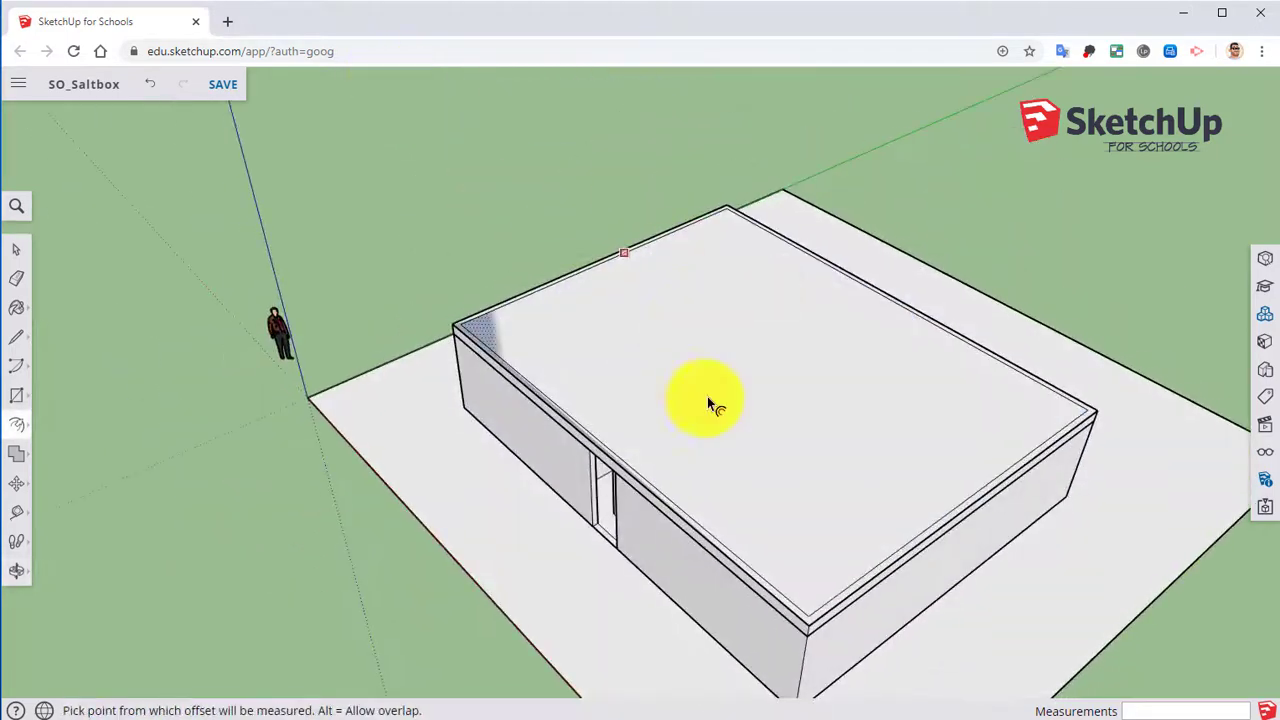
{"action": "mouse_move", "coordinate": [1100, 415]}
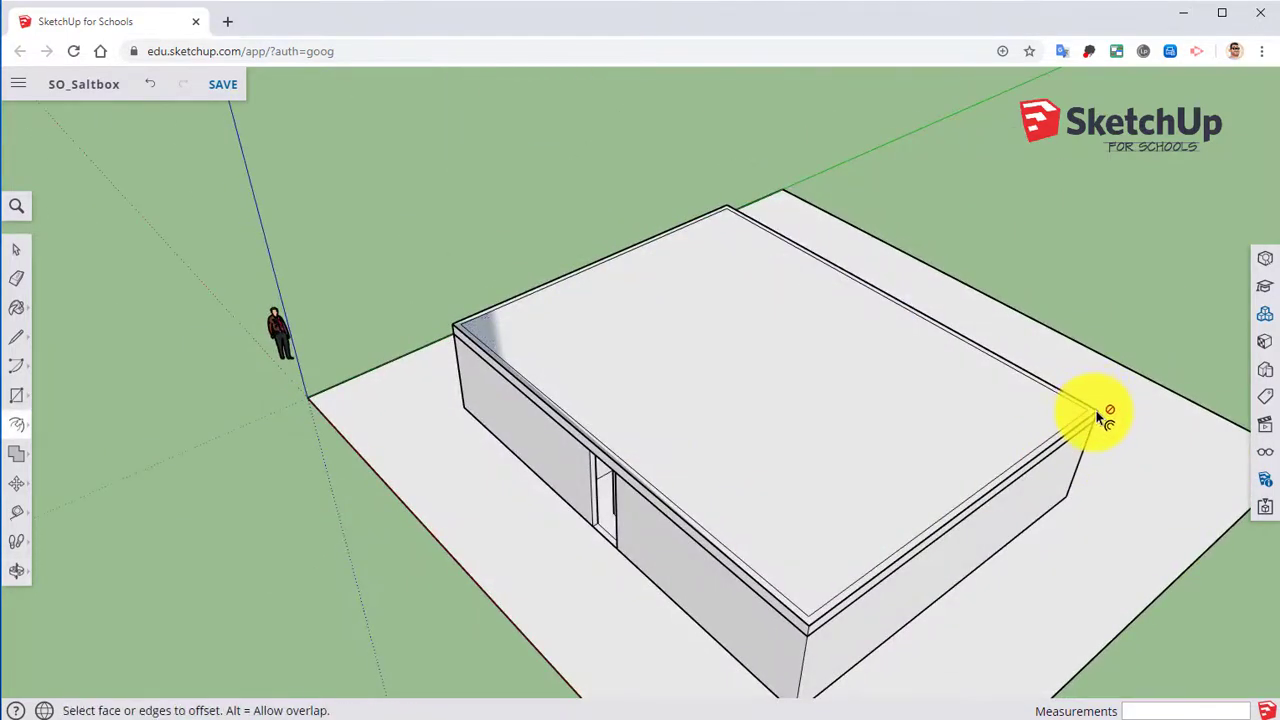
{"action": "left_click_drag", "start_coordinate": [1095, 410], "coordinate": [690, 252]}
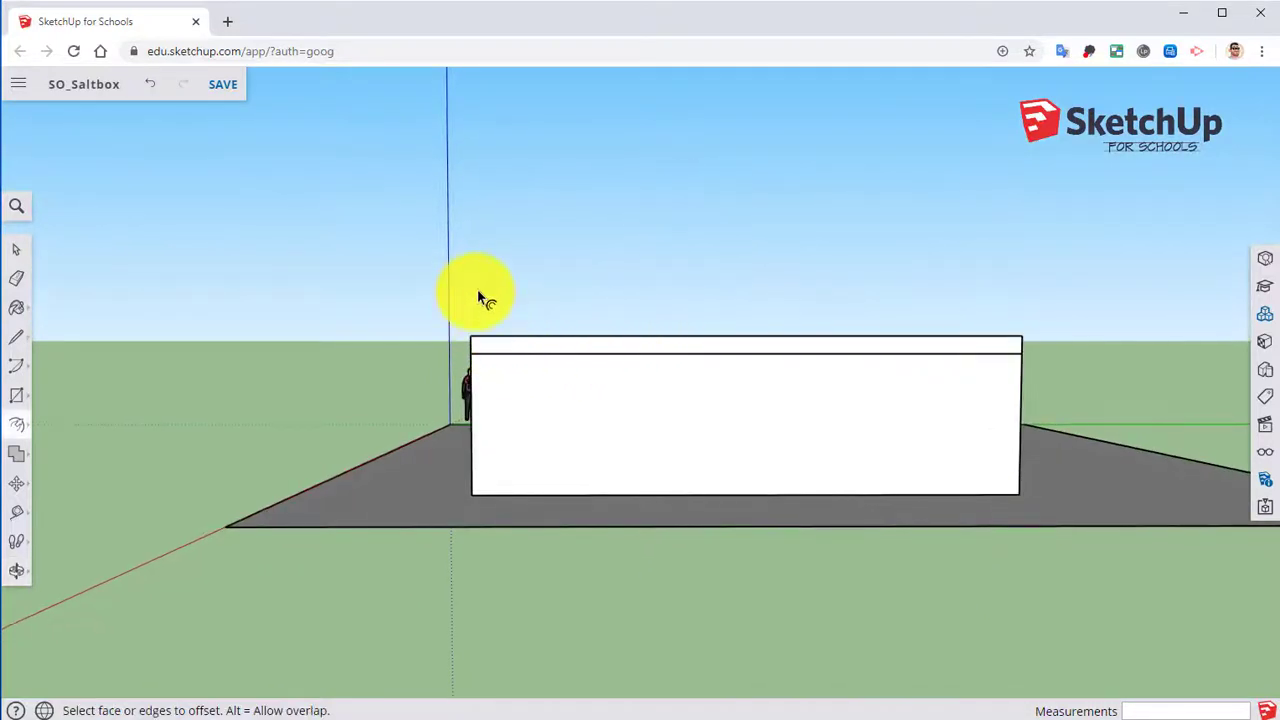
{"action": "mouse_move", "coordinate": [480, 210]}
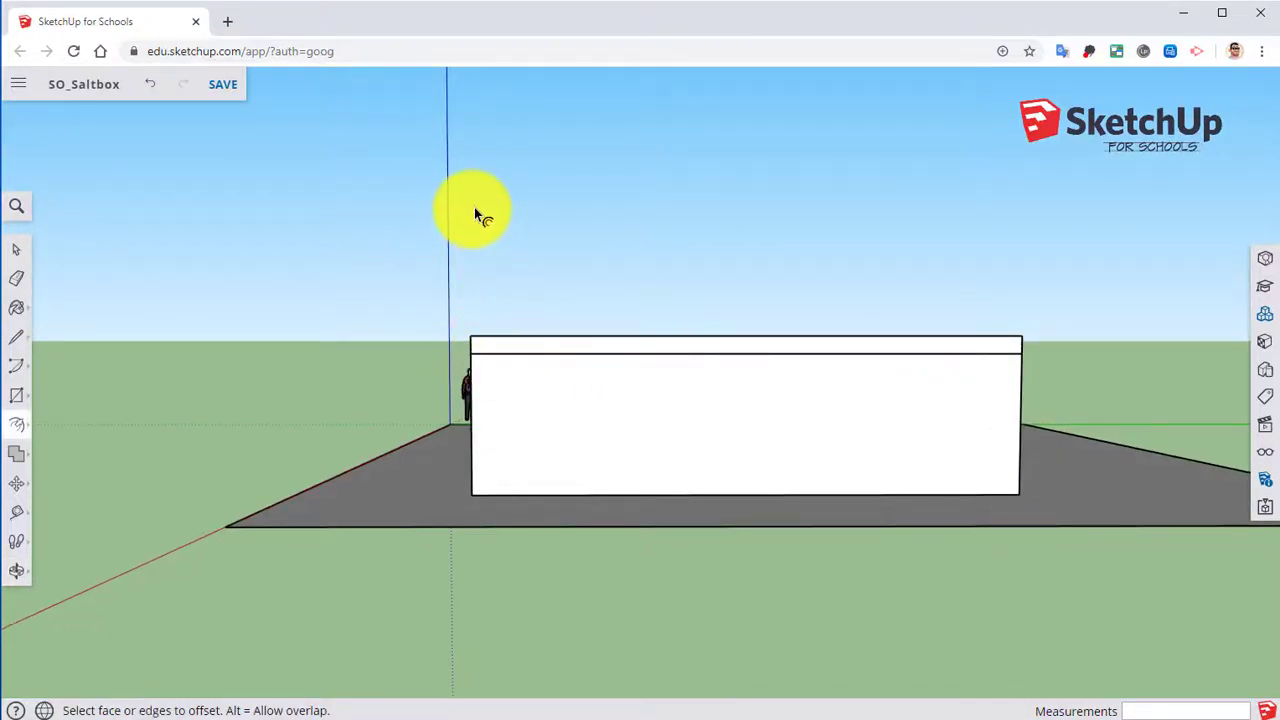
{"action": "mouse_move", "coordinate": [505, 208]}
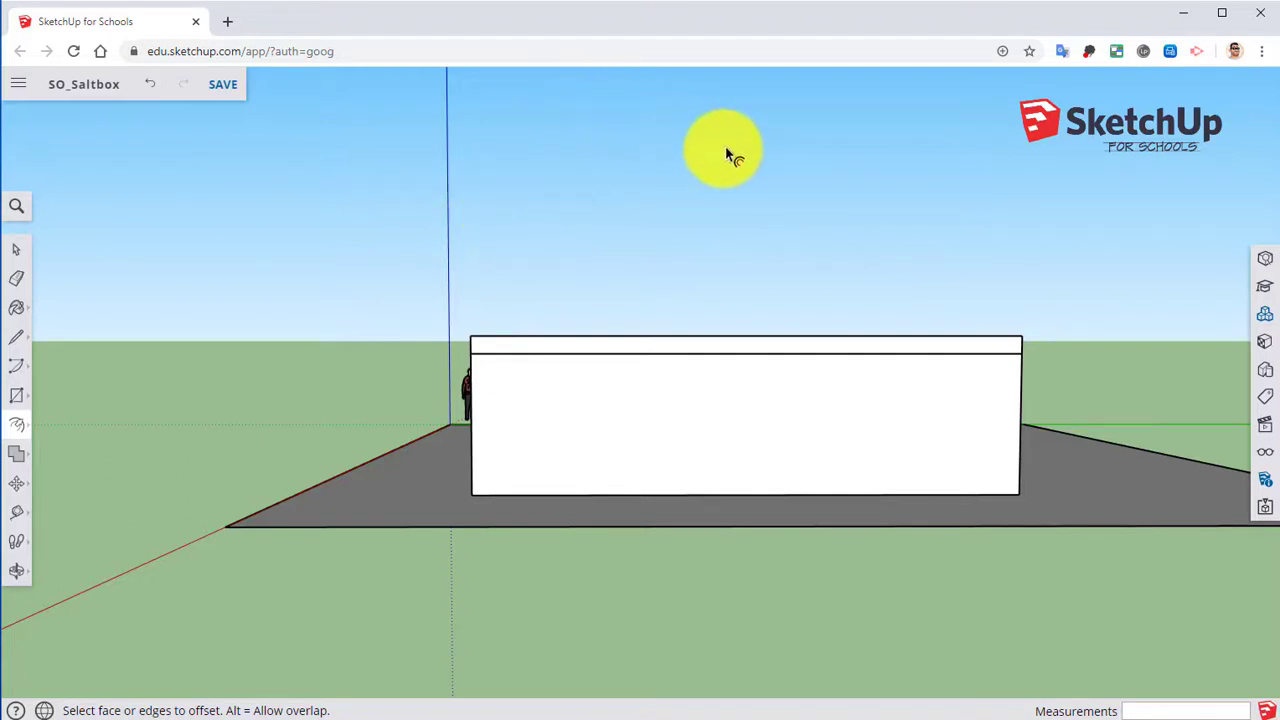
{"action": "mouse_move", "coordinate": [1025, 355]}
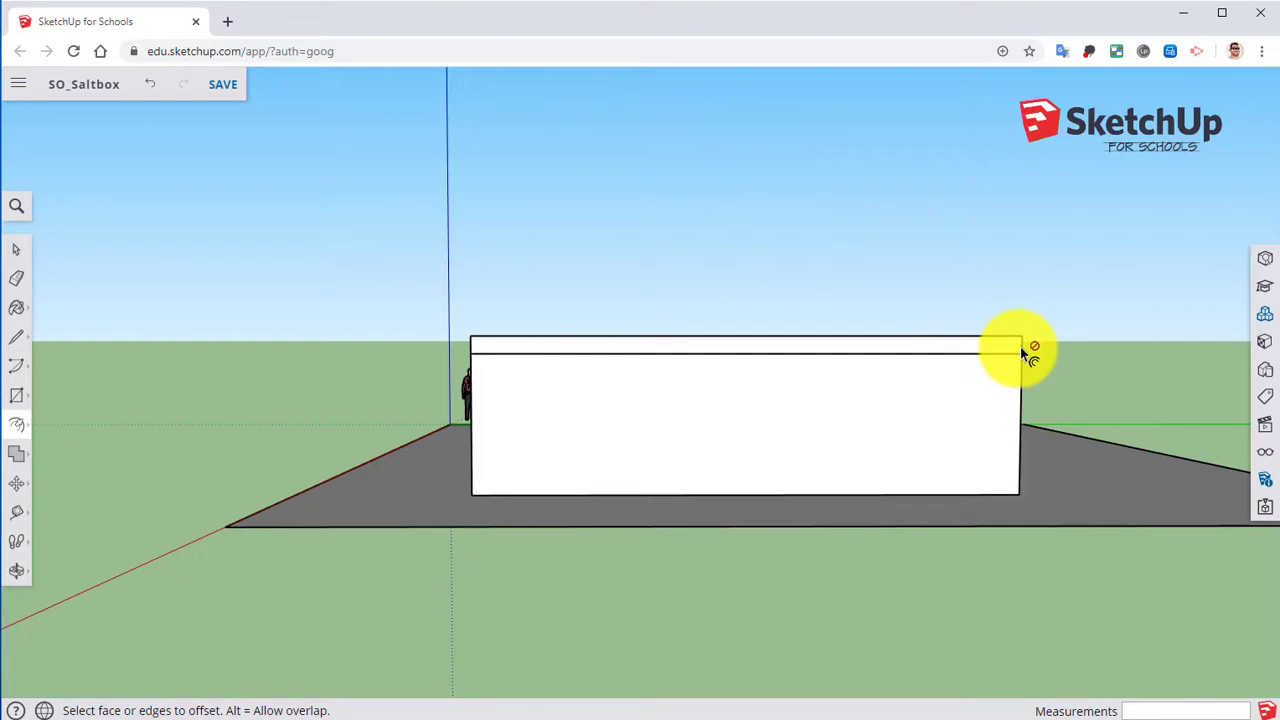
{"action": "mouse_move", "coordinate": [1025, 335]}
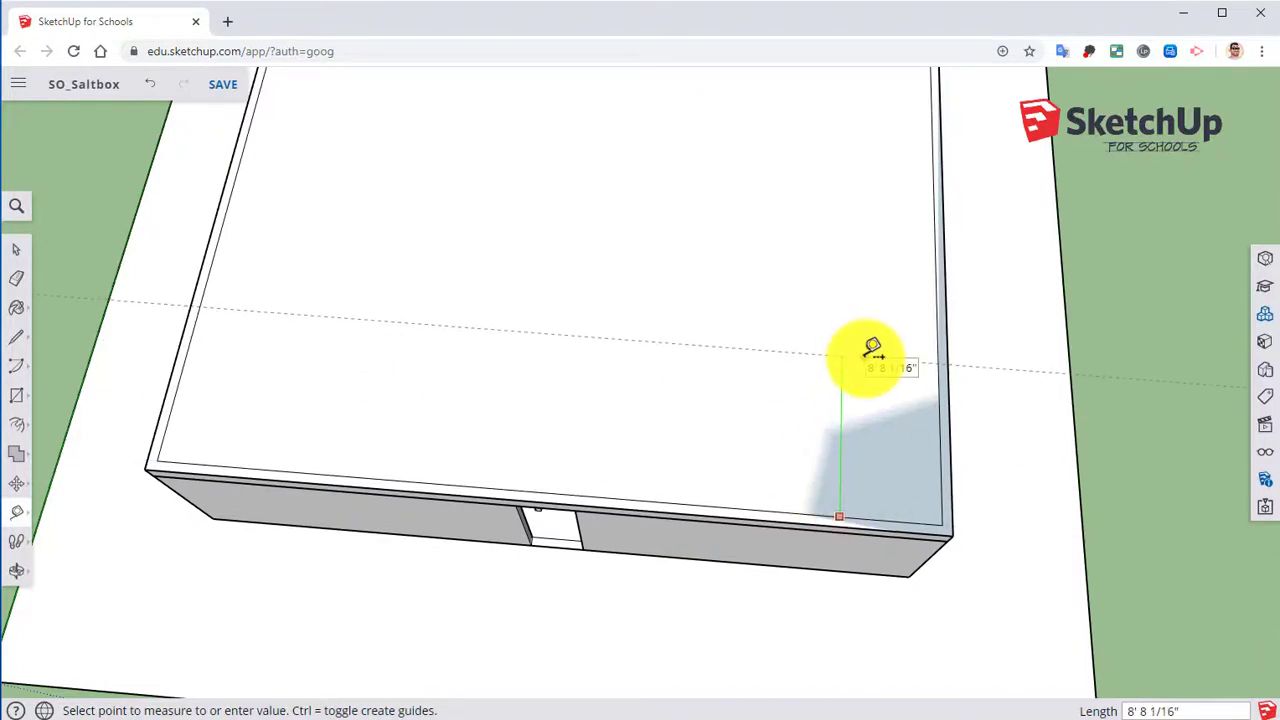
- Place guide lines across the slab top at distances 14, 4 and 4'7
{"action": "type", "text": "14"}
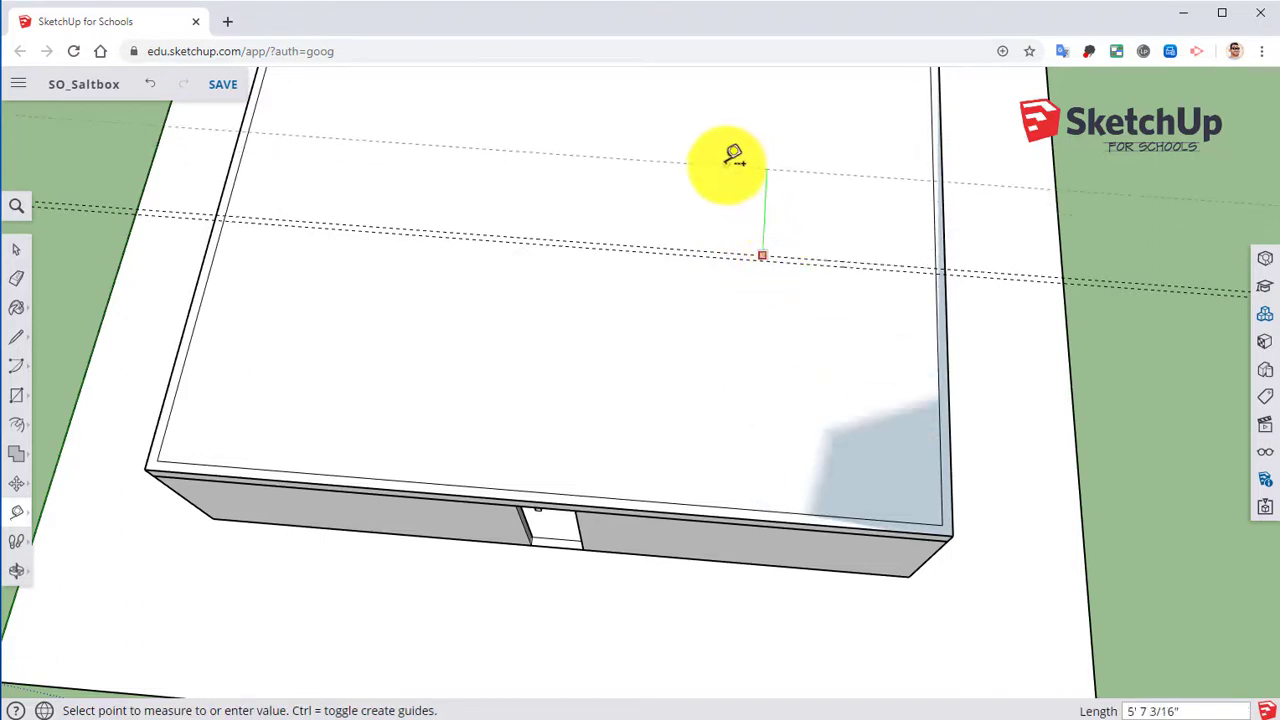
{"action": "type", "text": "4"}
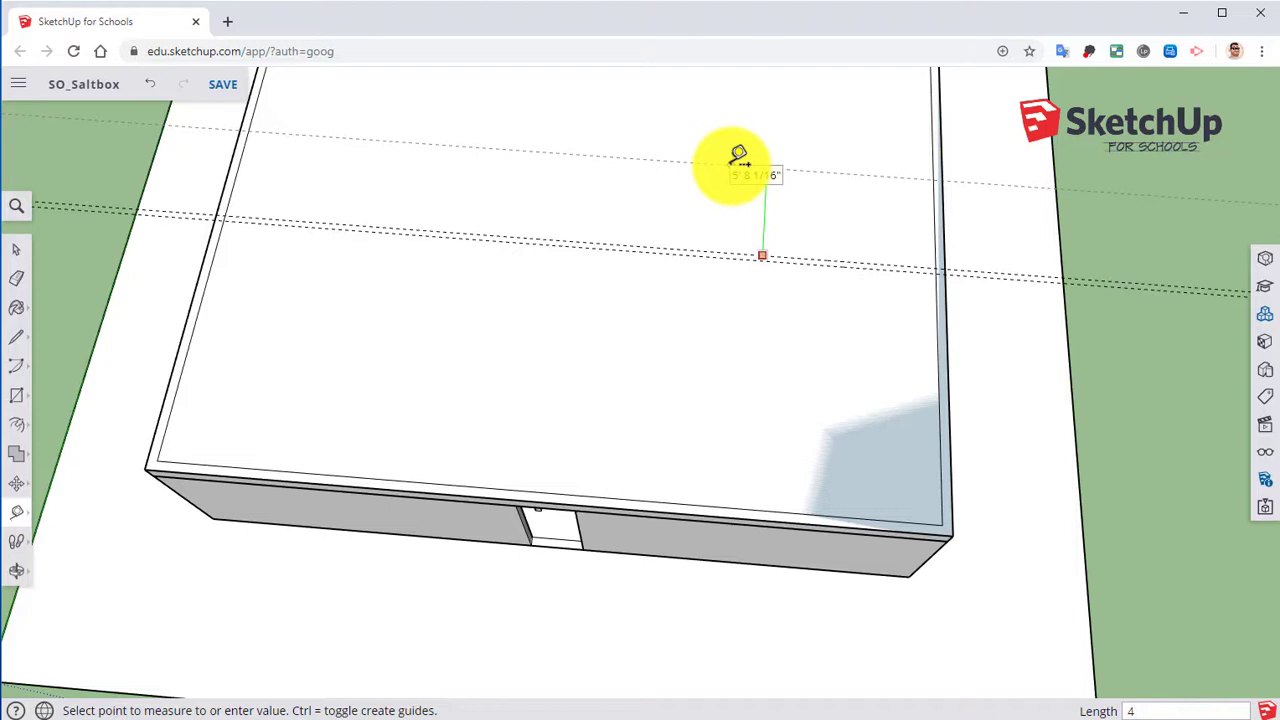
{"action": "type", "text": "4'7"}
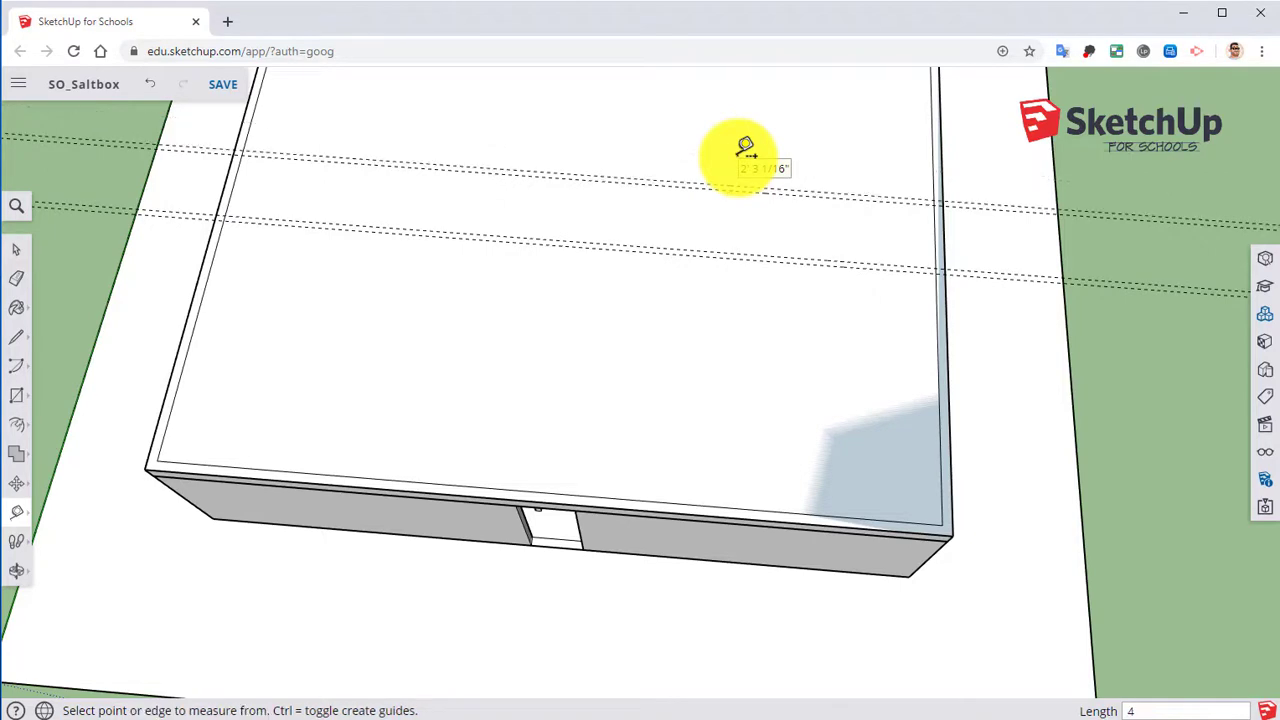
{"action": "mouse_move", "coordinate": [570, 270]}
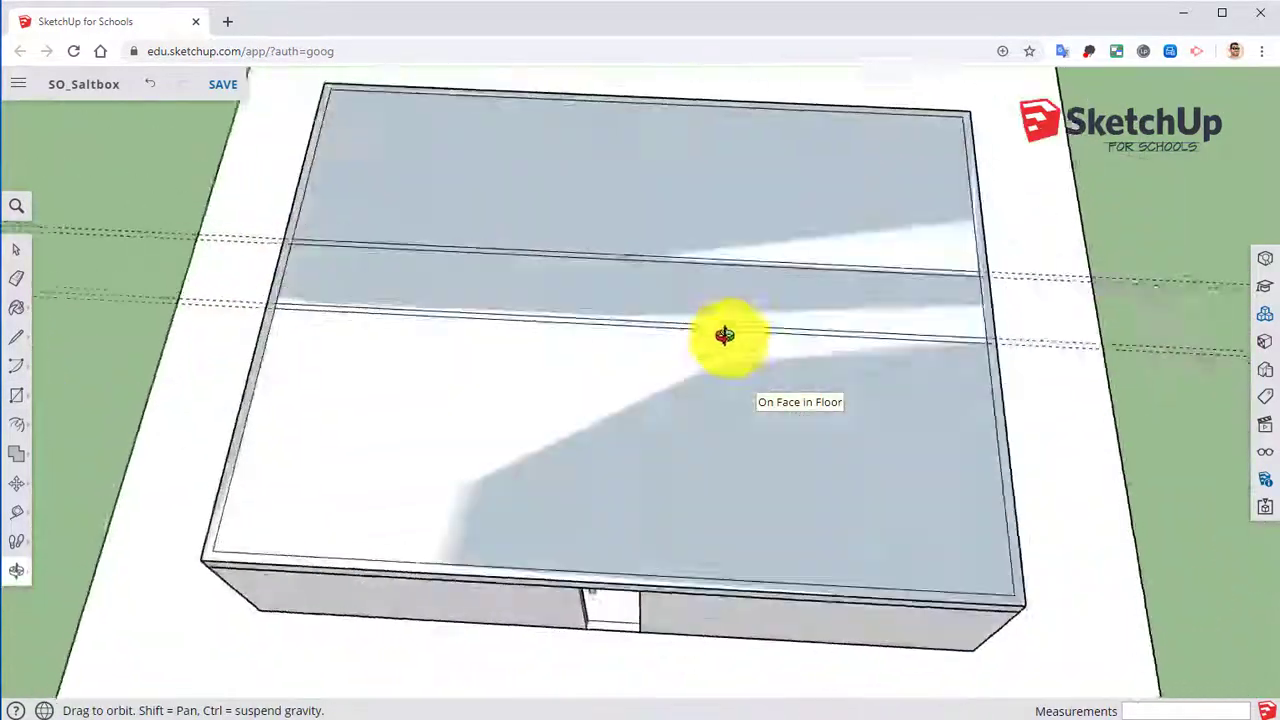
{"action": "left_click_drag", "start_coordinate": [725, 335], "coordinate": [645, 333]}
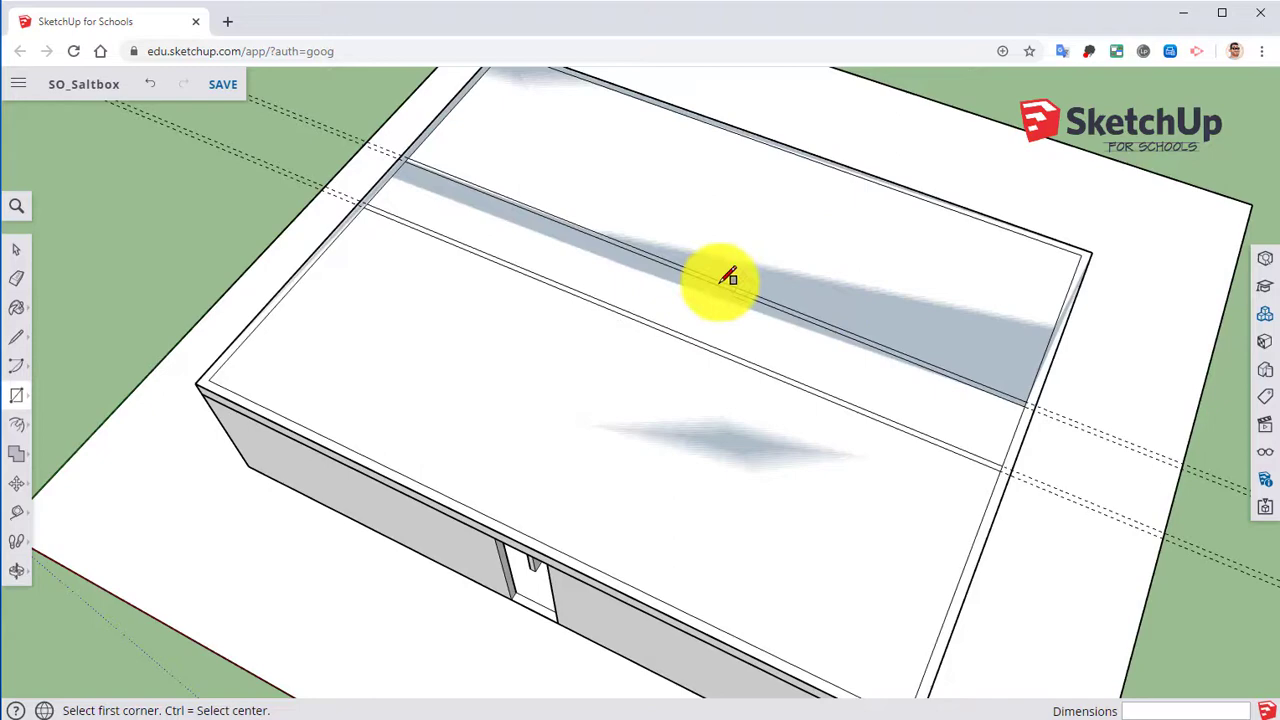
{"action": "mouse_move", "coordinate": [745, 290]}
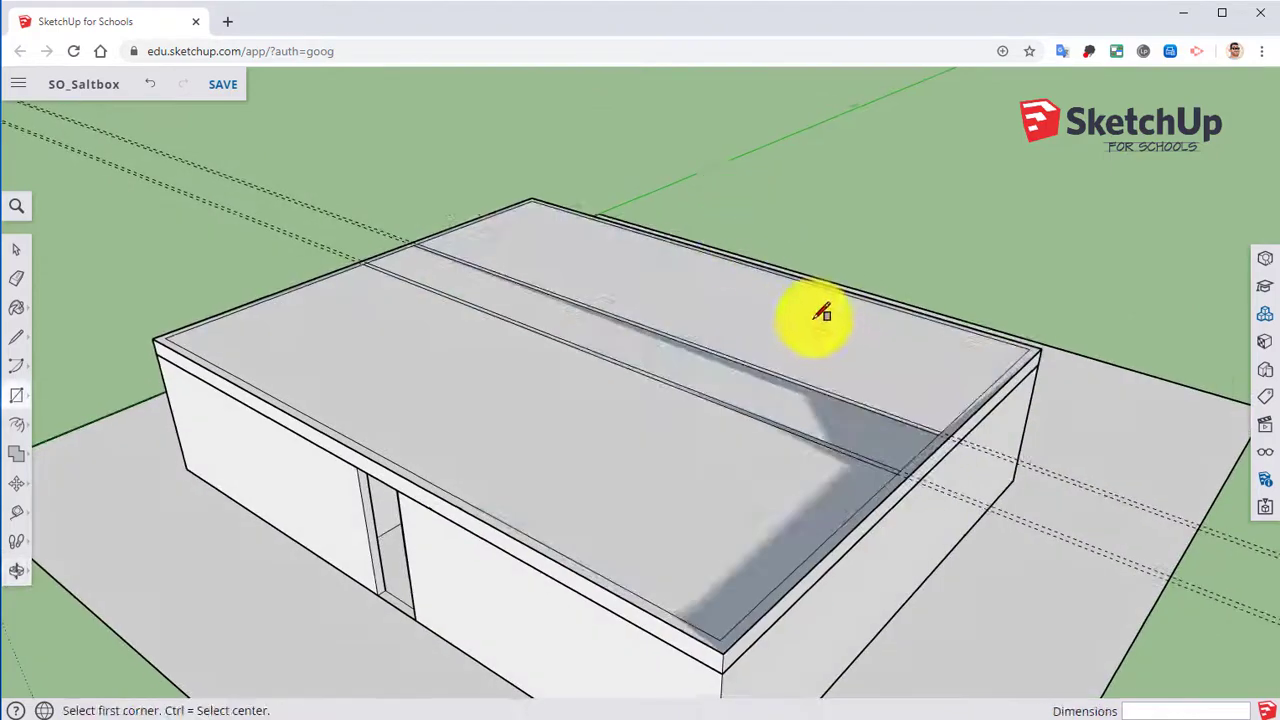
{"action": "left_click_drag", "start_coordinate": [820, 315], "coordinate": [745, 340]}
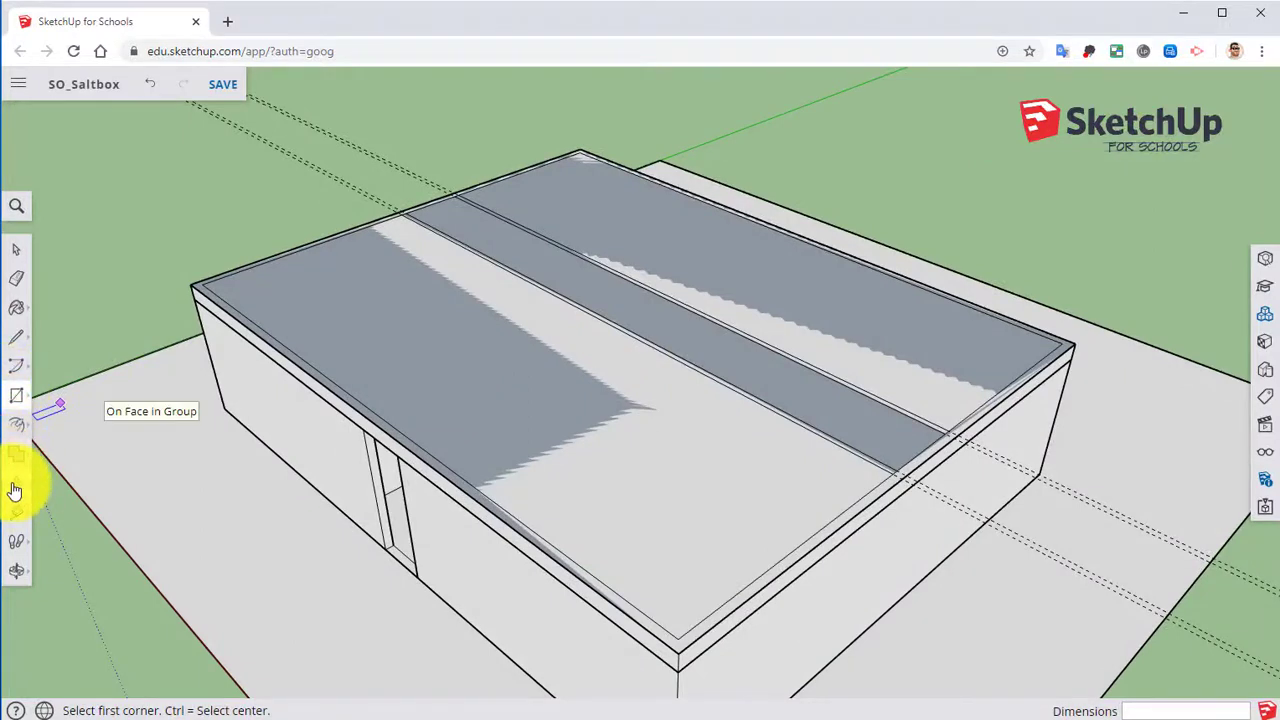
{"action": "left_click", "coordinate": [16, 395]}
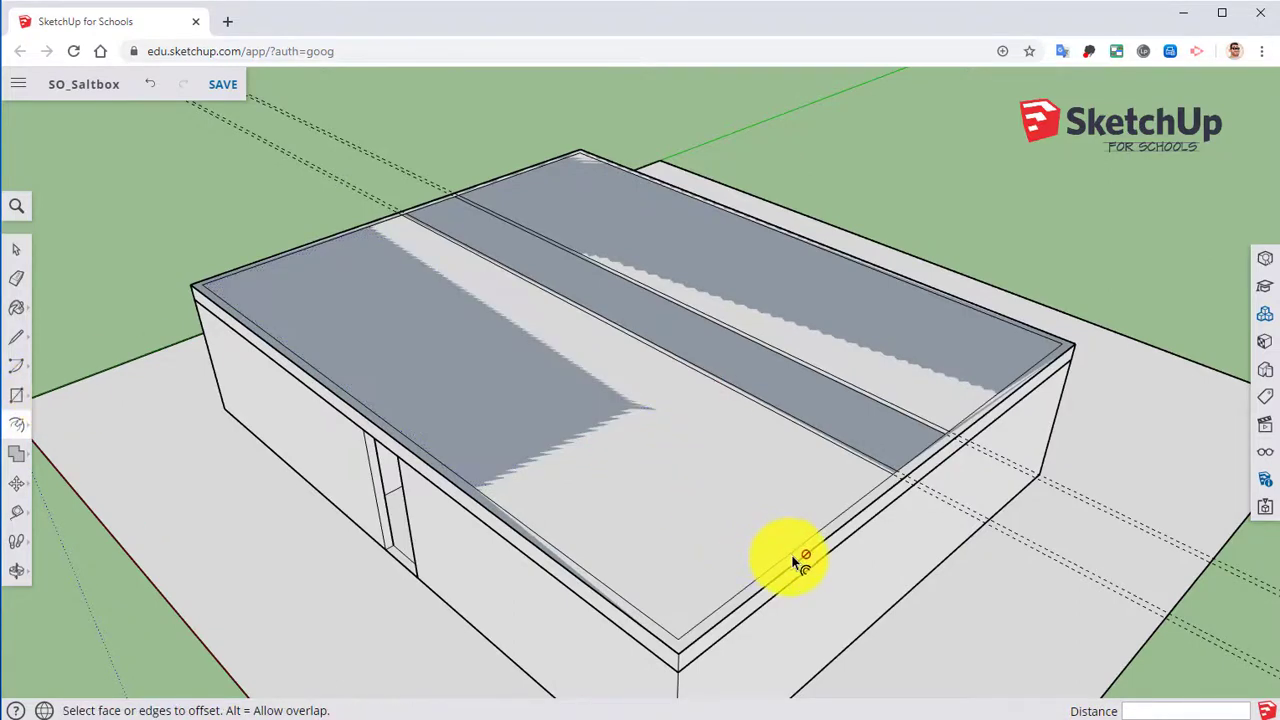
- Offset the slab outline inward and pull the edge strip up into second-floor walls
{"action": "left_click", "coordinate": [17, 395]}
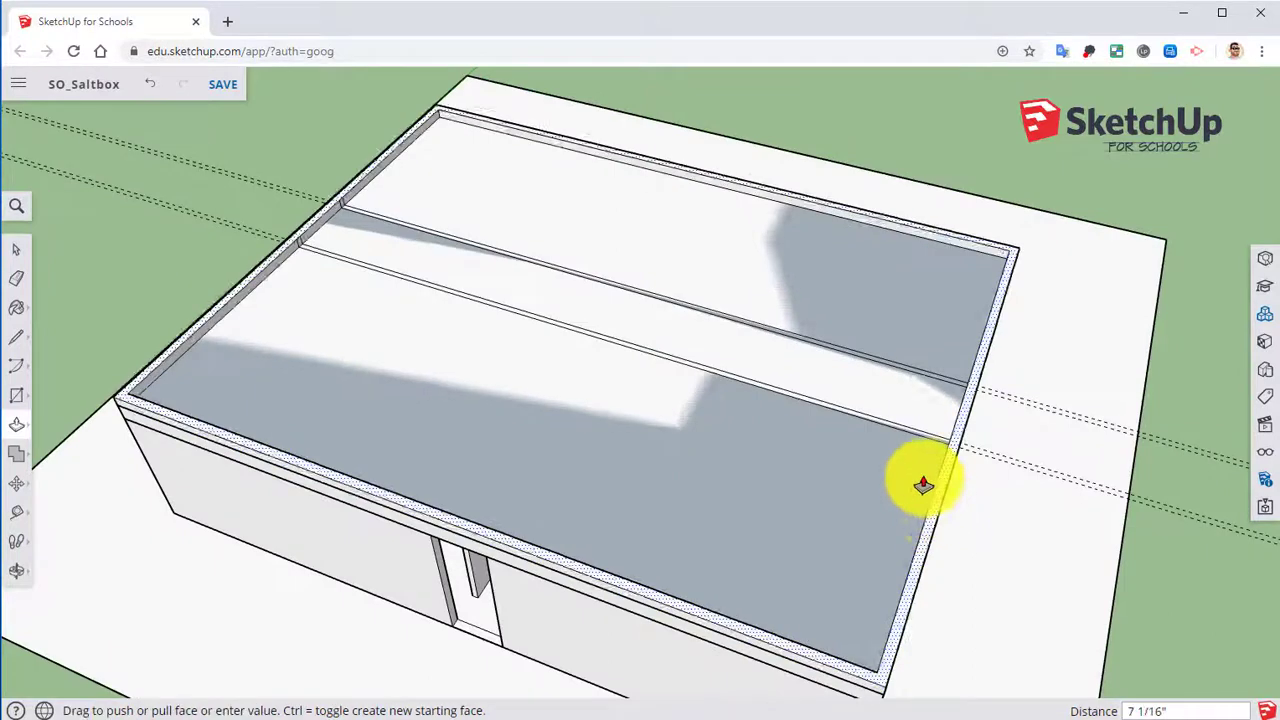
{"action": "left_click_drag", "start_coordinate": [923, 486], "coordinate": [955, 349]}
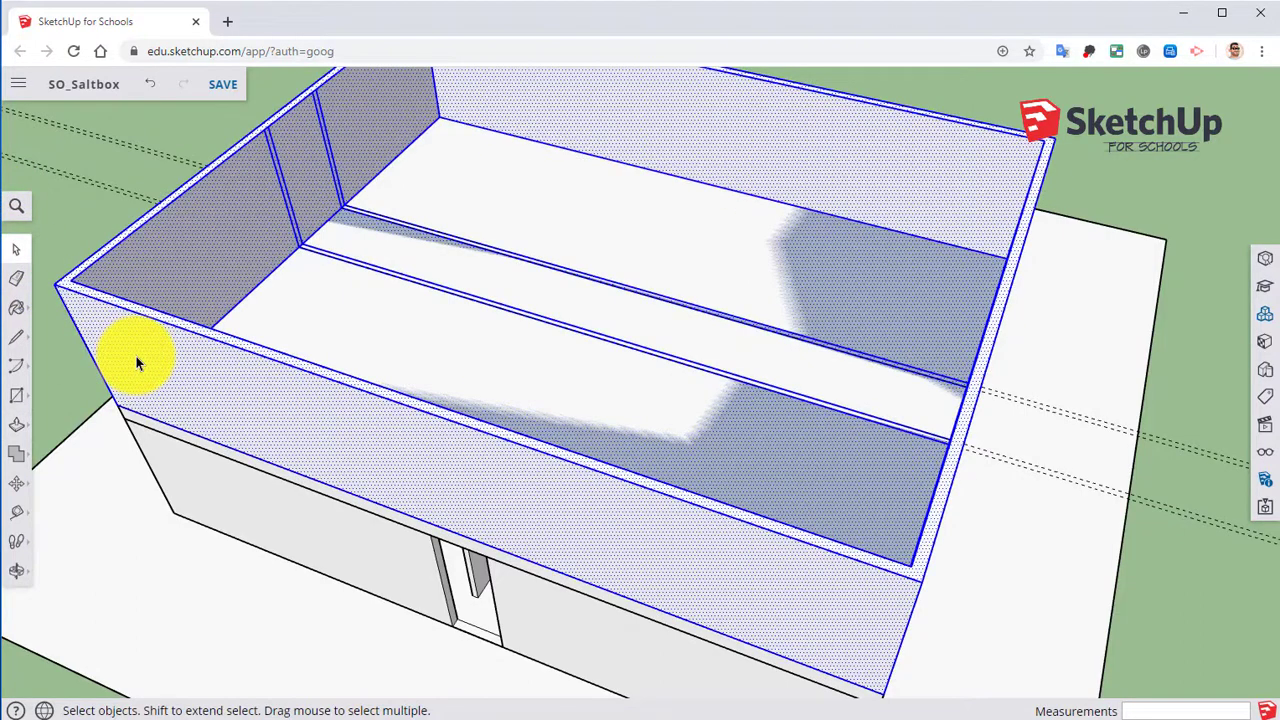
- Make the selected second-floor walls a component named SecondFloor, then view from the side
{"action": "right_click", "coordinate": [140, 360]}
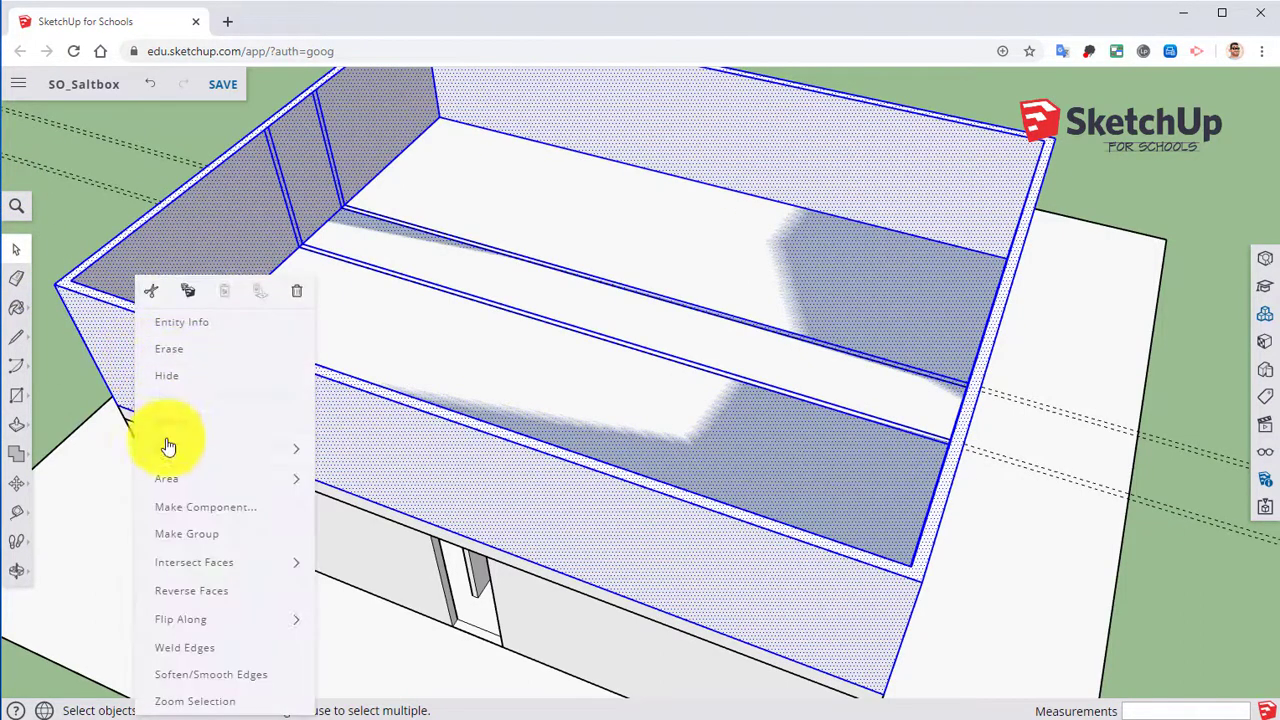
{"action": "left_click", "coordinate": [205, 507]}
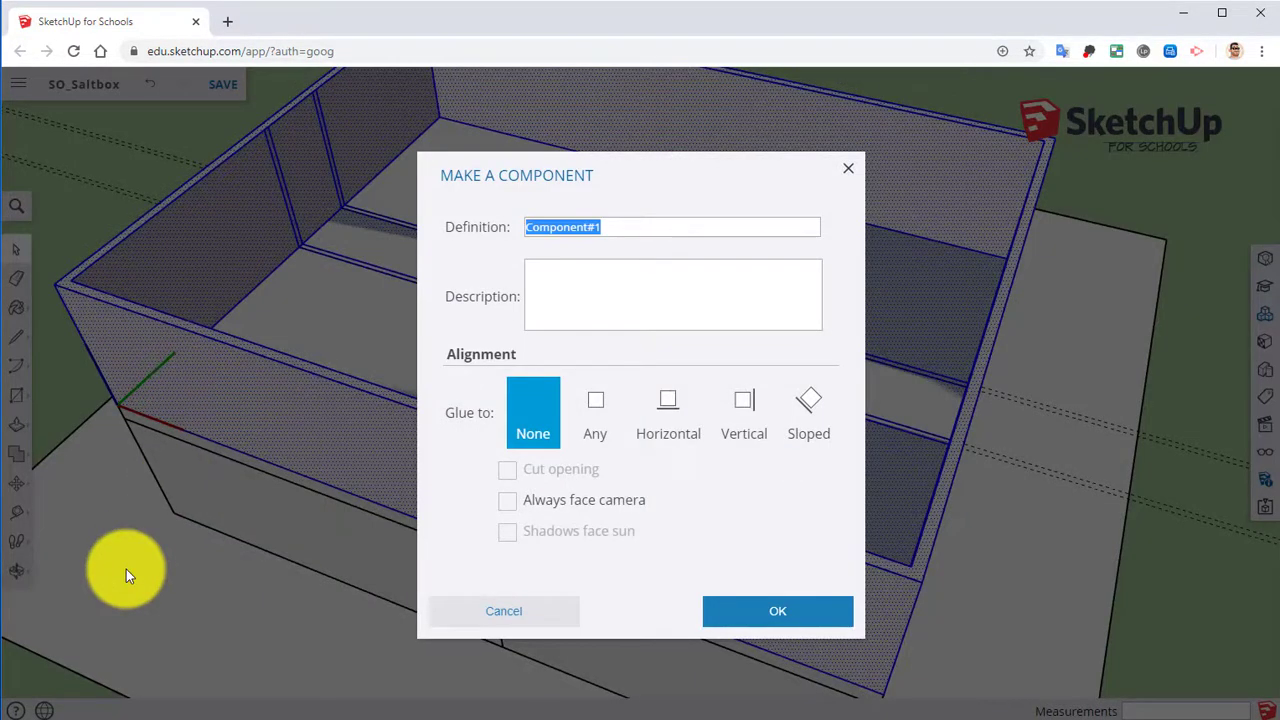
{"action": "type", "text": "SecondFloor"}
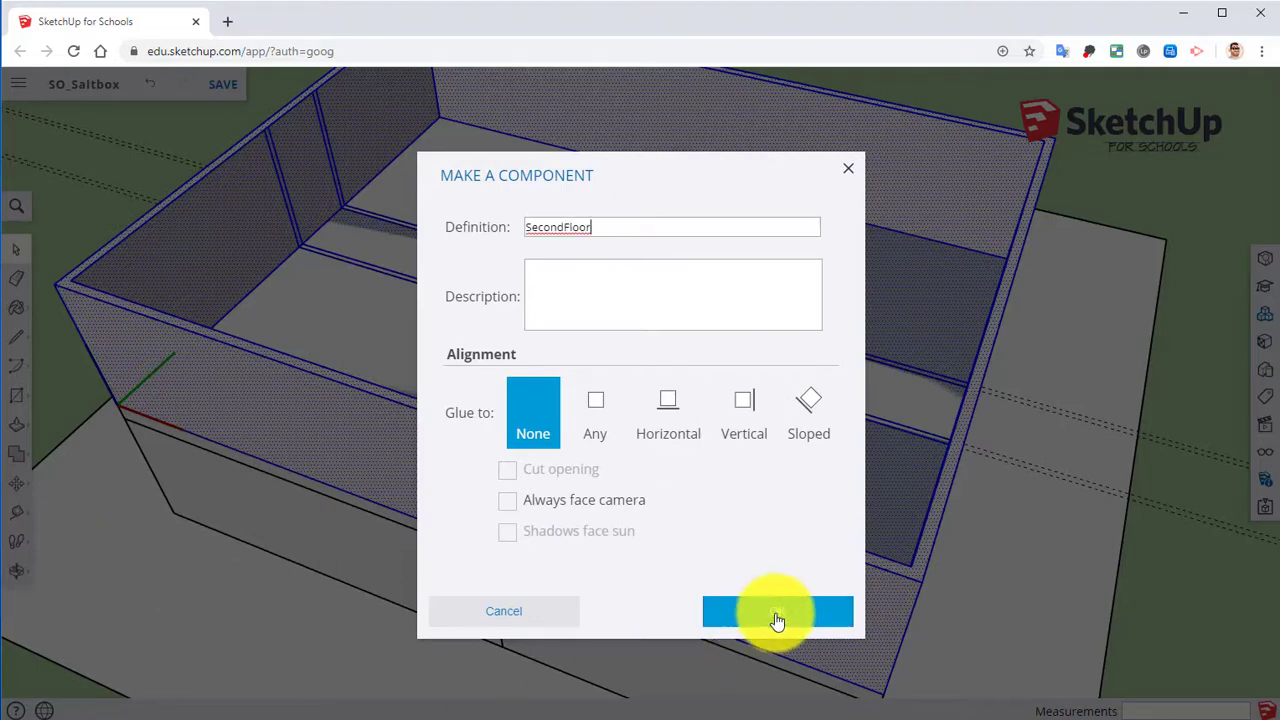
{"action": "left_click", "coordinate": [778, 611]}
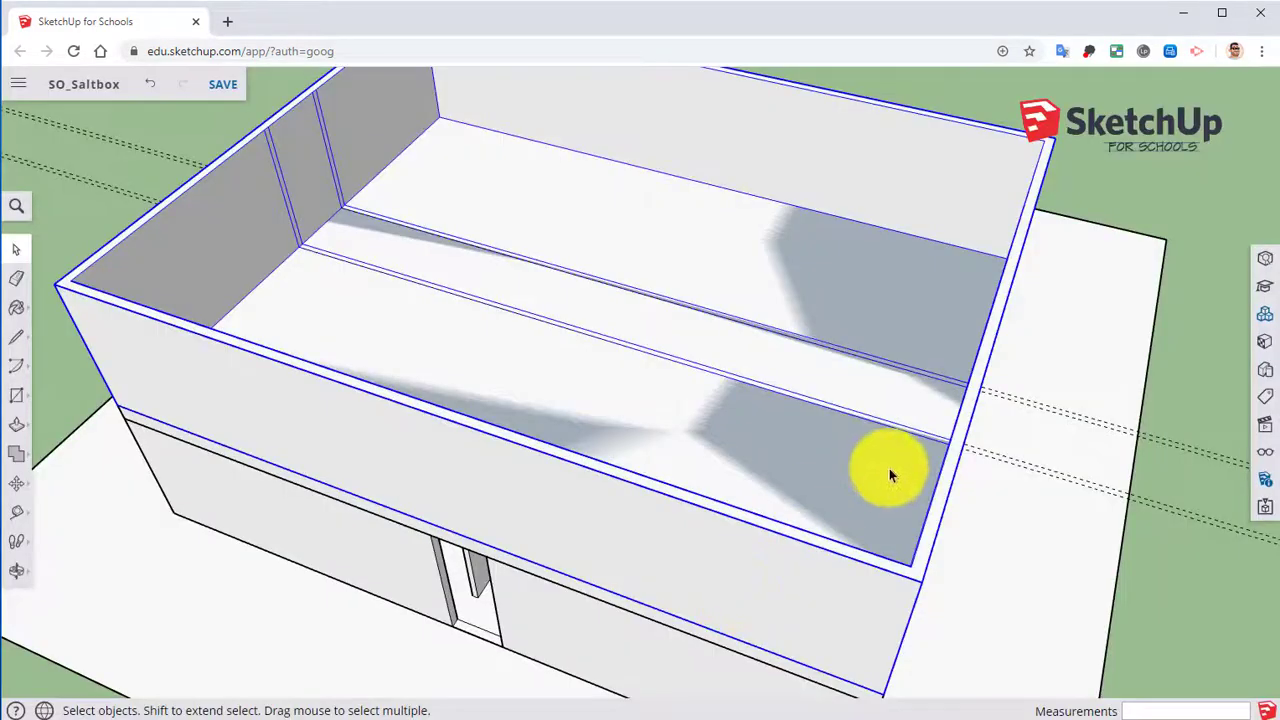
{"action": "left_click_drag", "start_coordinate": [890, 470], "coordinate": [830, 270]}
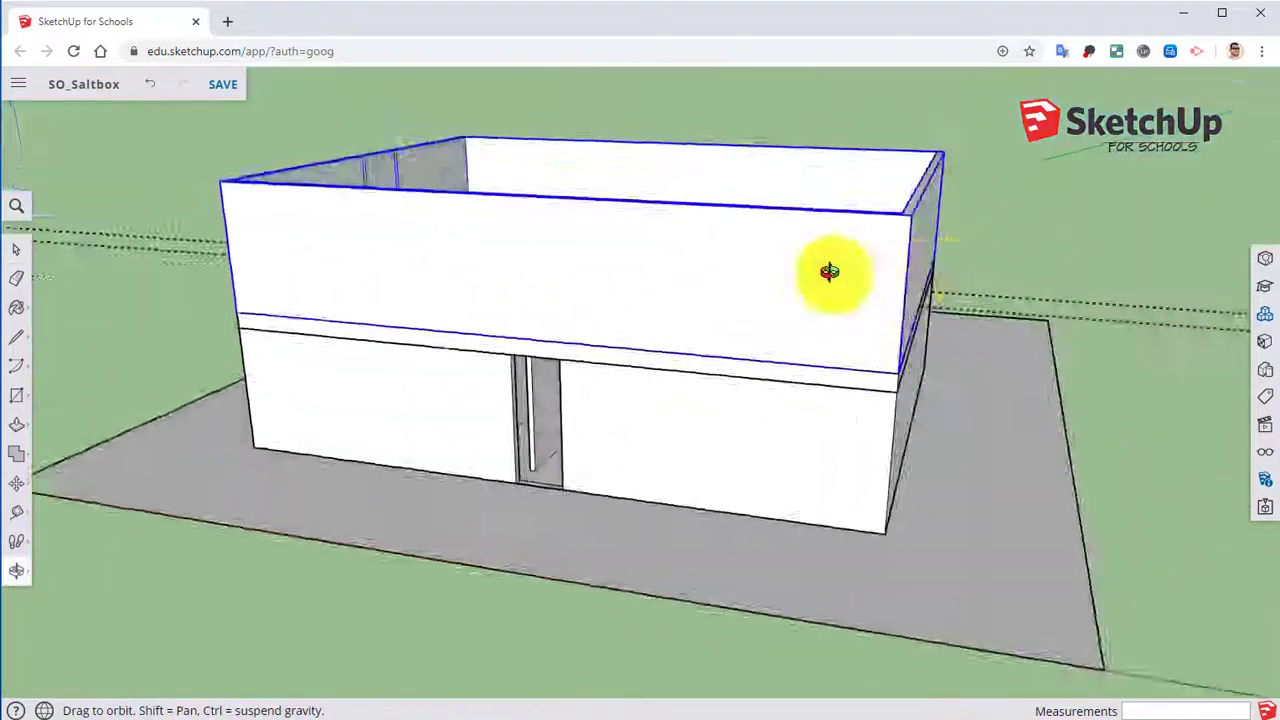
{"action": "left_click_drag", "start_coordinate": [830, 272], "coordinate": [585, 390]}
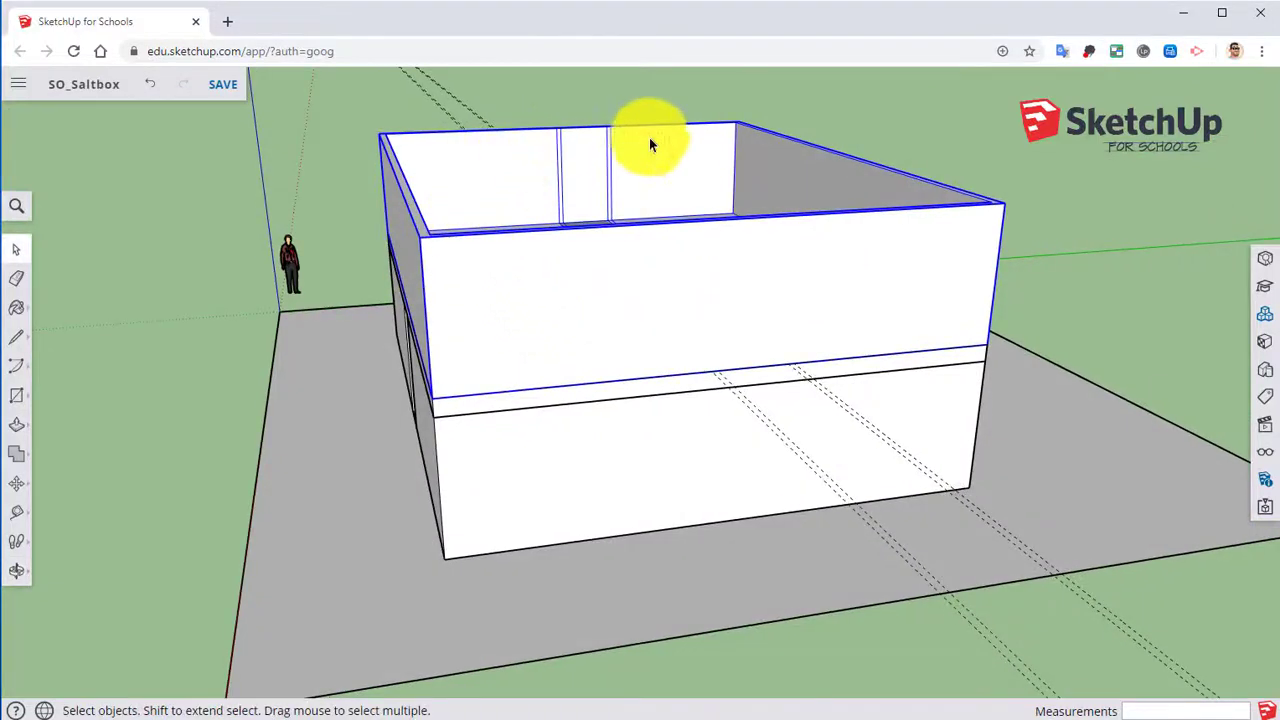
{"action": "mouse_move", "coordinate": [937, 302]}
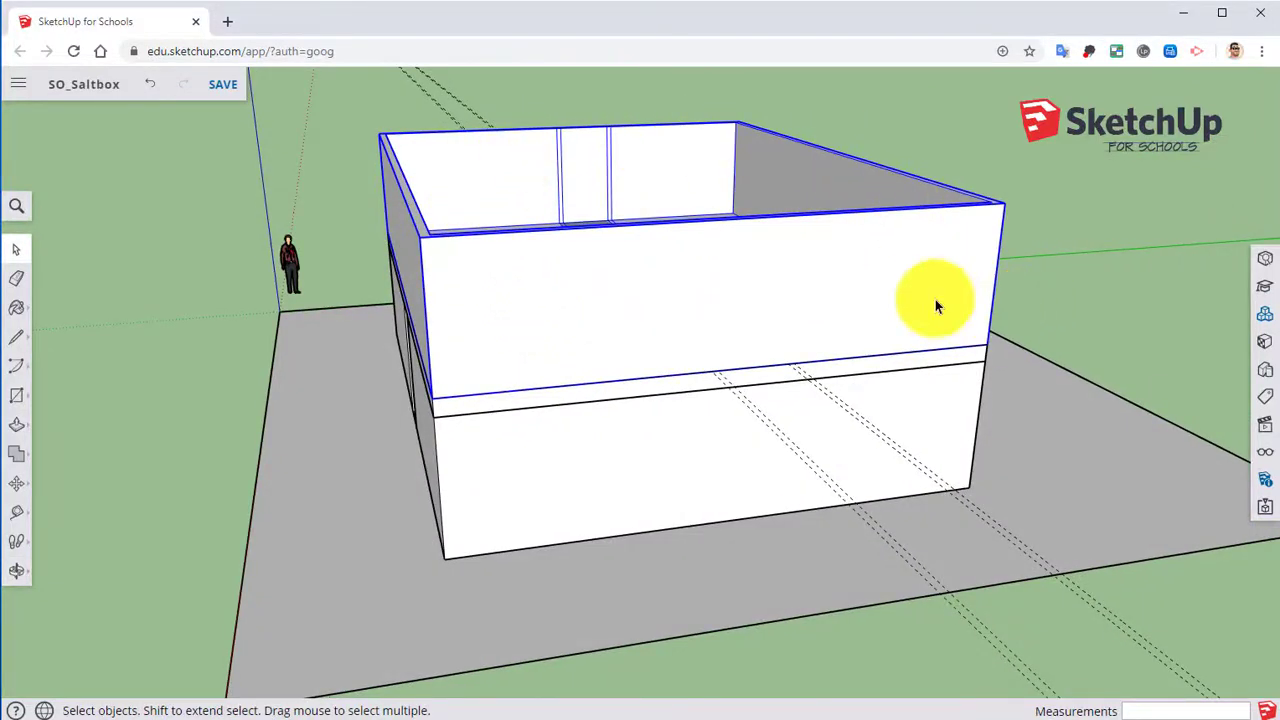
{"action": "mouse_move", "coordinate": [508, 275]}
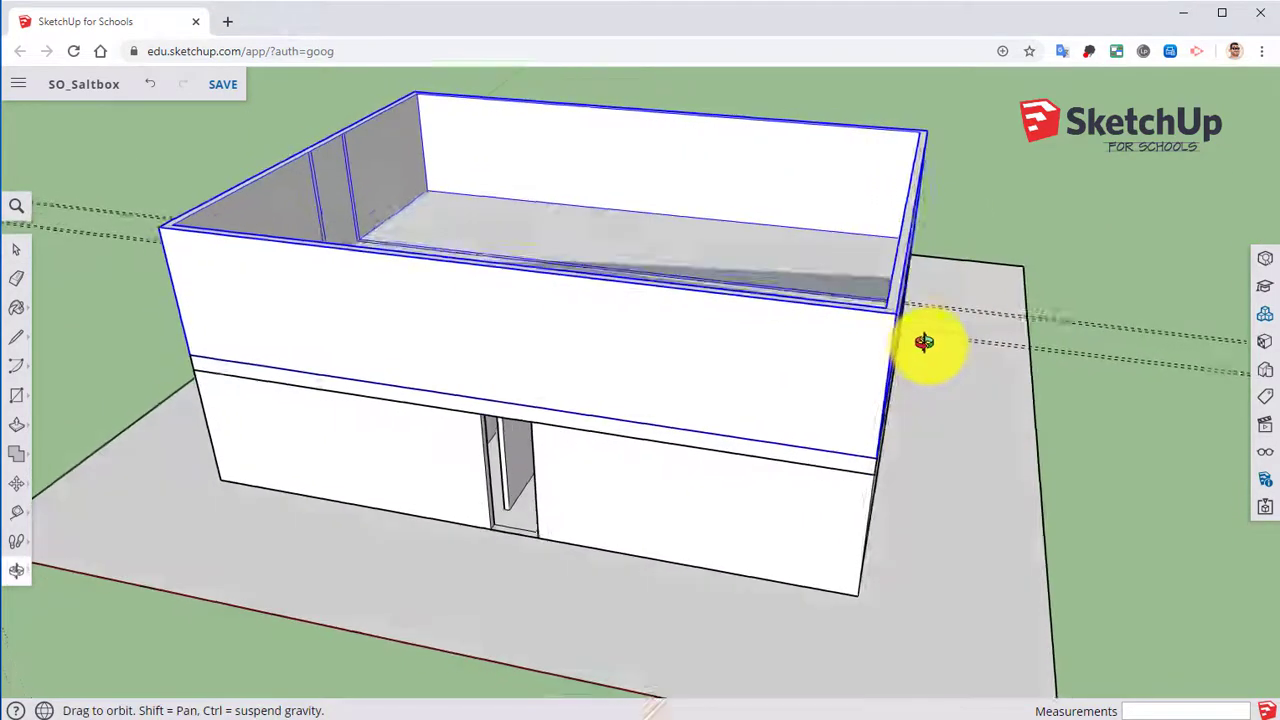
{"action": "left_click_drag", "start_coordinate": [920, 340], "coordinate": [485, 515]}
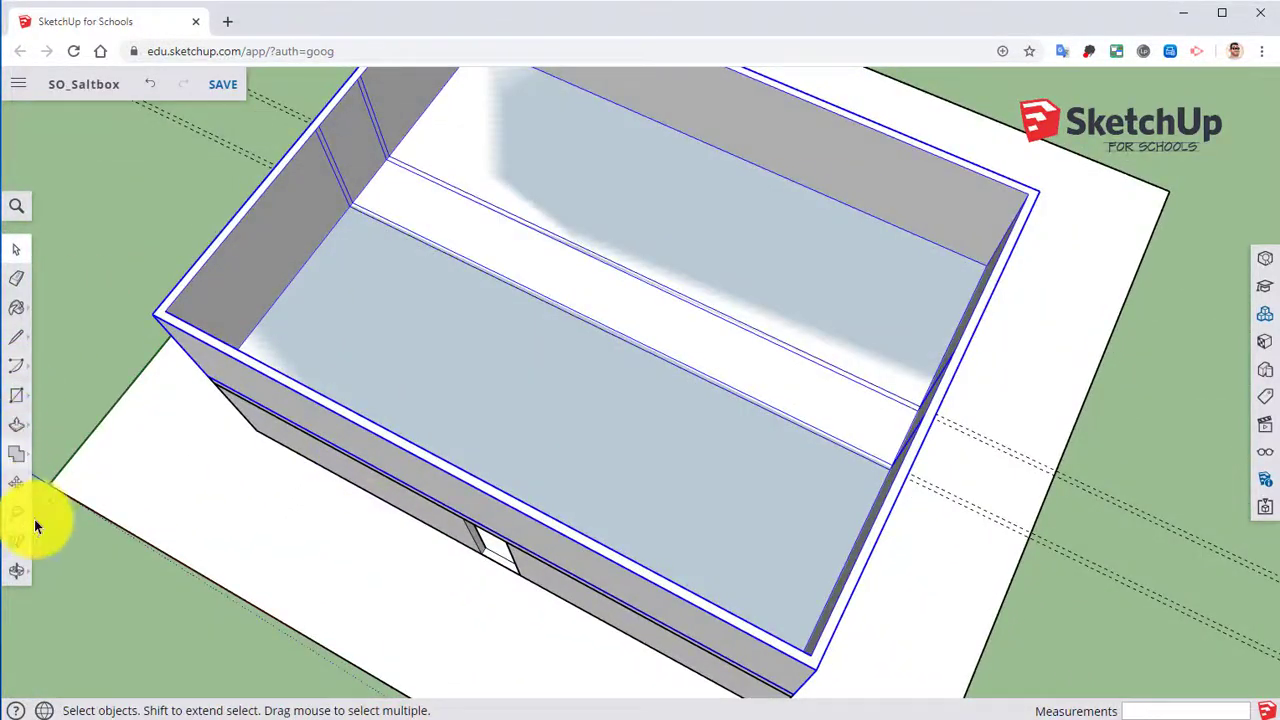
{"action": "mouse_move", "coordinate": [17, 511]}
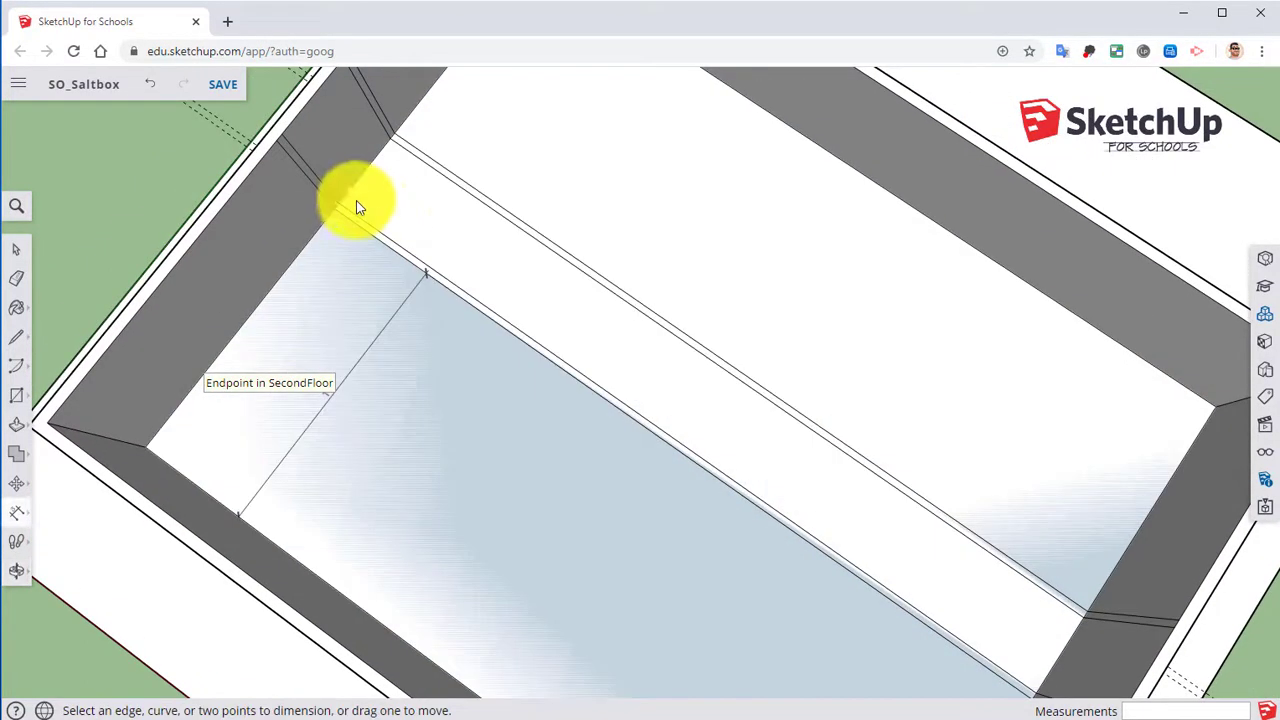
- Dimension the floor guide-line spacing and the second-floor wall height, then review them
{"action": "left_click", "coordinate": [338, 205]}
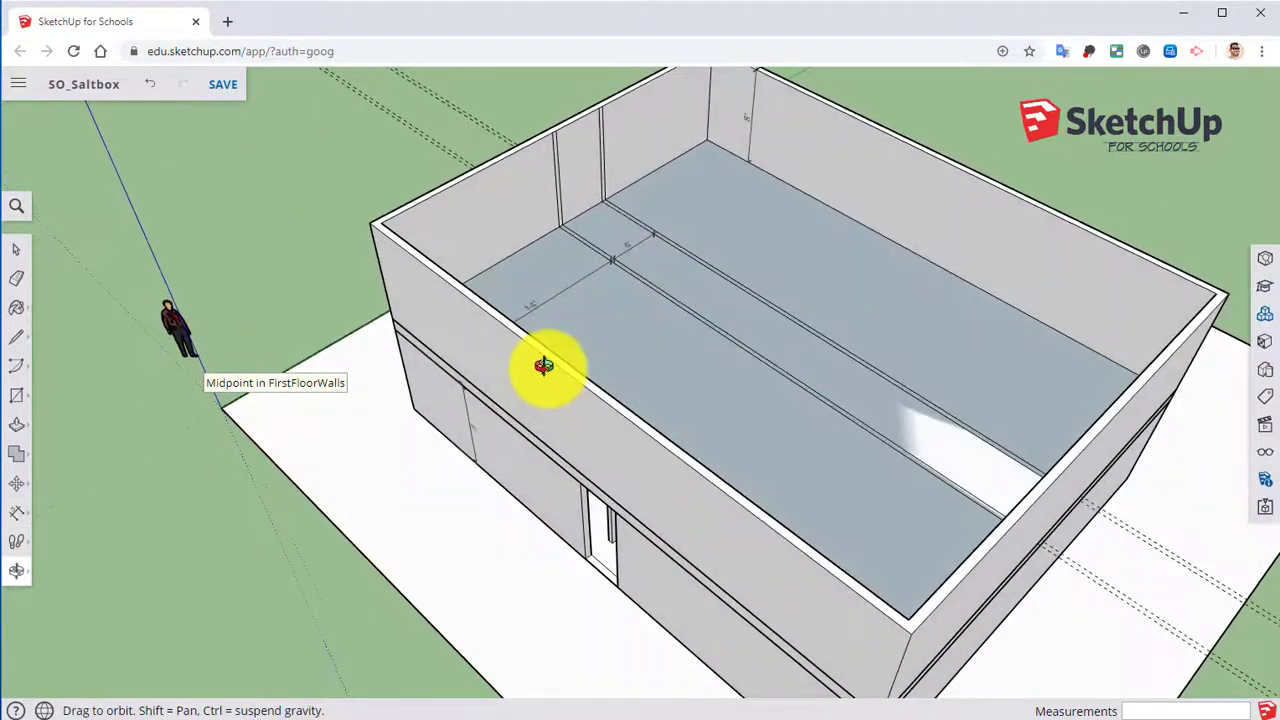
{"action": "mouse_move", "coordinate": [390, 320]}
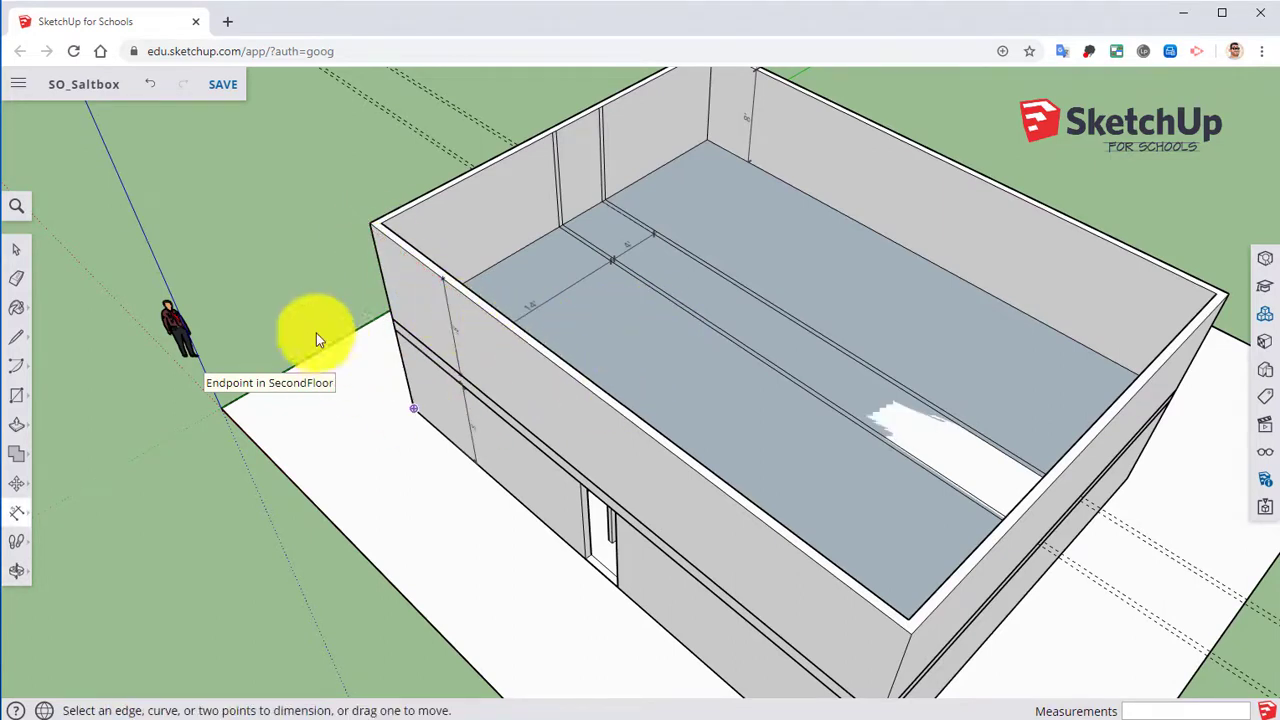
{"action": "left_click_drag", "start_coordinate": [320, 340], "coordinate": [665, 342]}
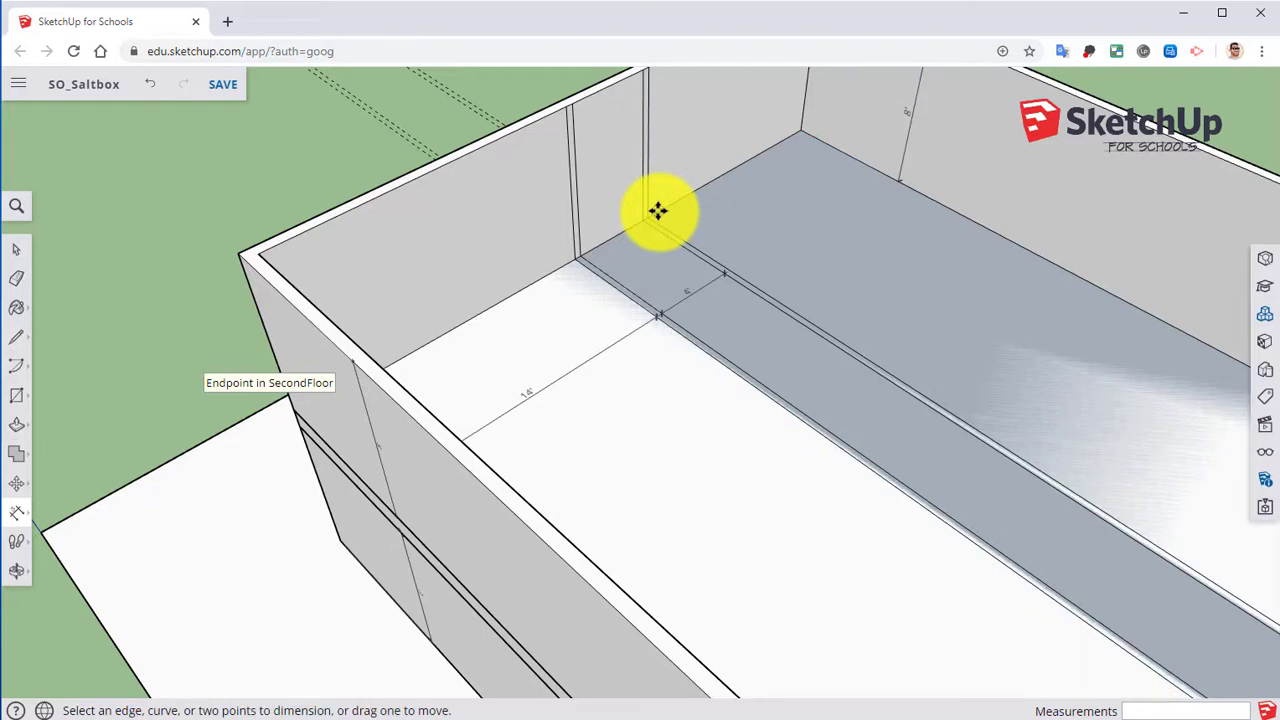
{"action": "mouse_move", "coordinate": [780, 150]}
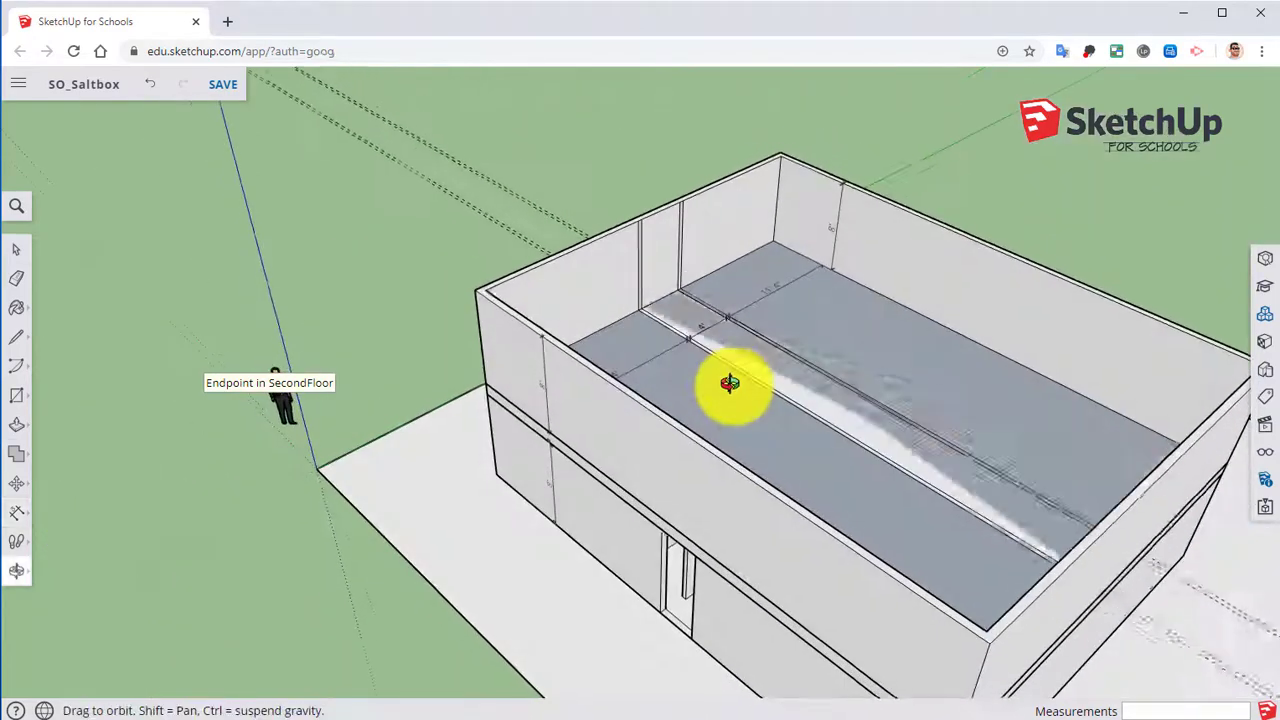
{"action": "left_click_drag", "start_coordinate": [730, 382], "coordinate": [705, 442]}
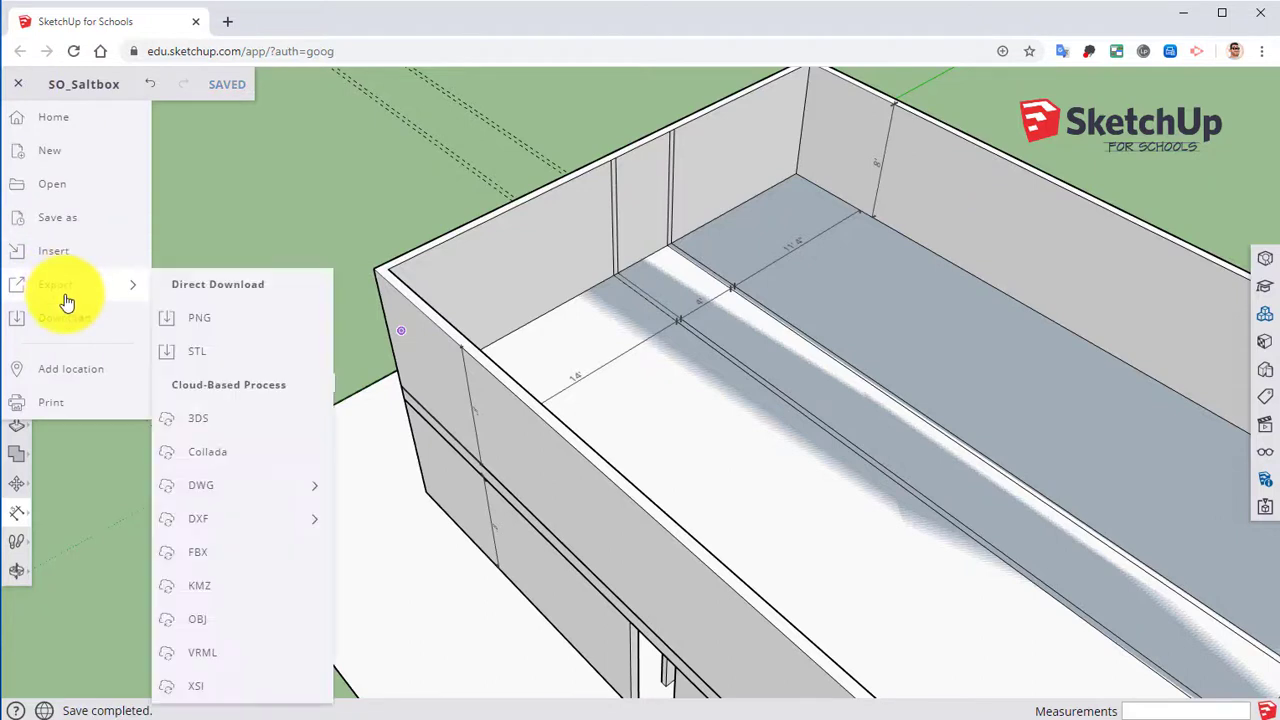
{"action": "mouse_move", "coordinate": [205, 318]}
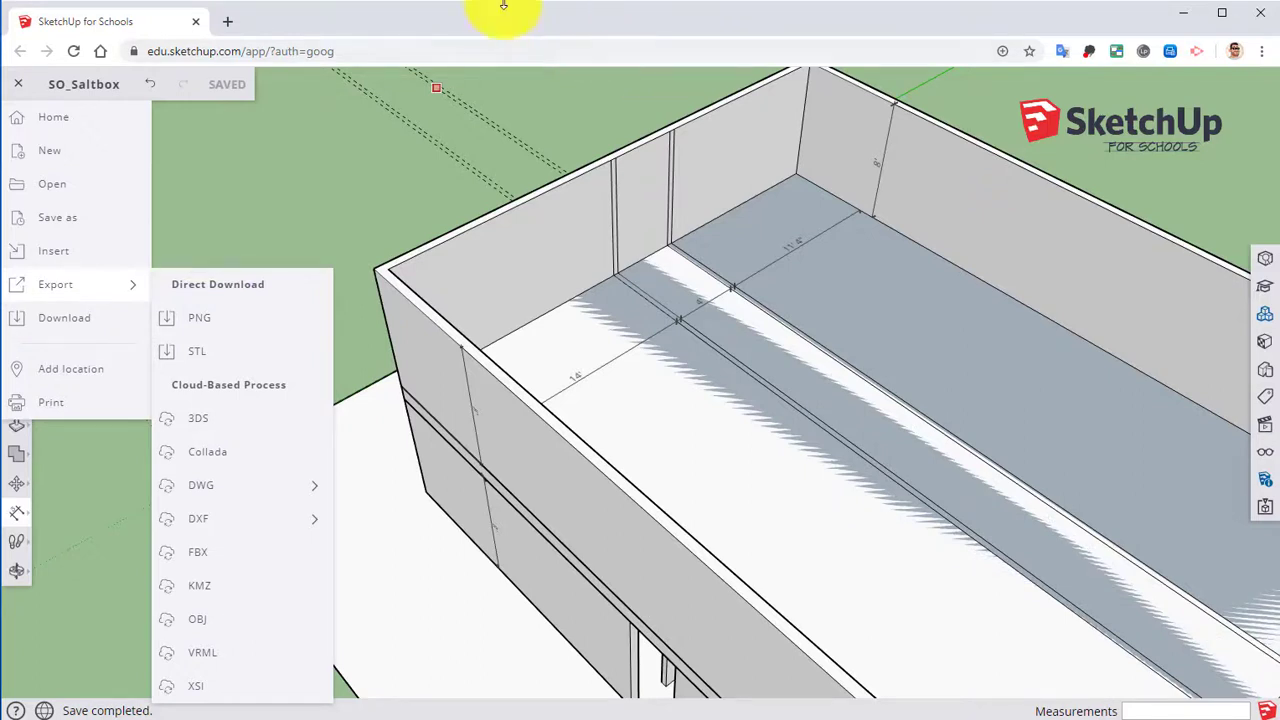
{"action": "mouse_move", "coordinate": [472, 12]}
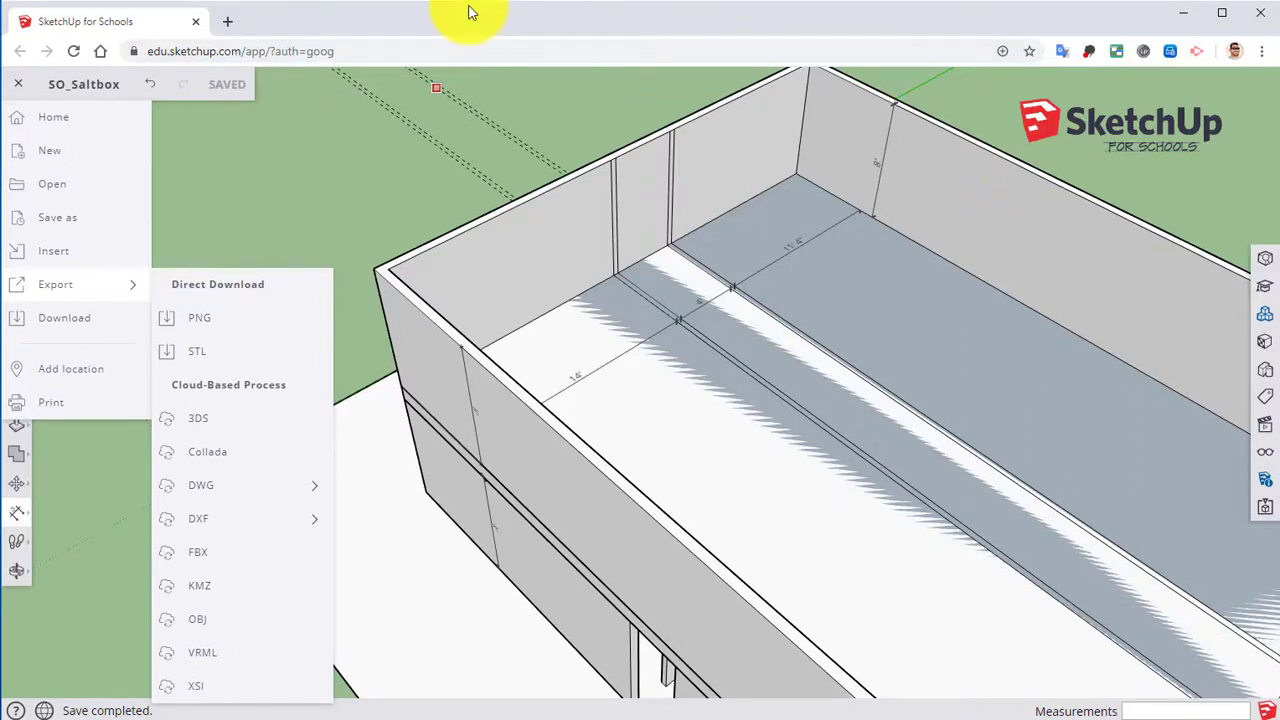